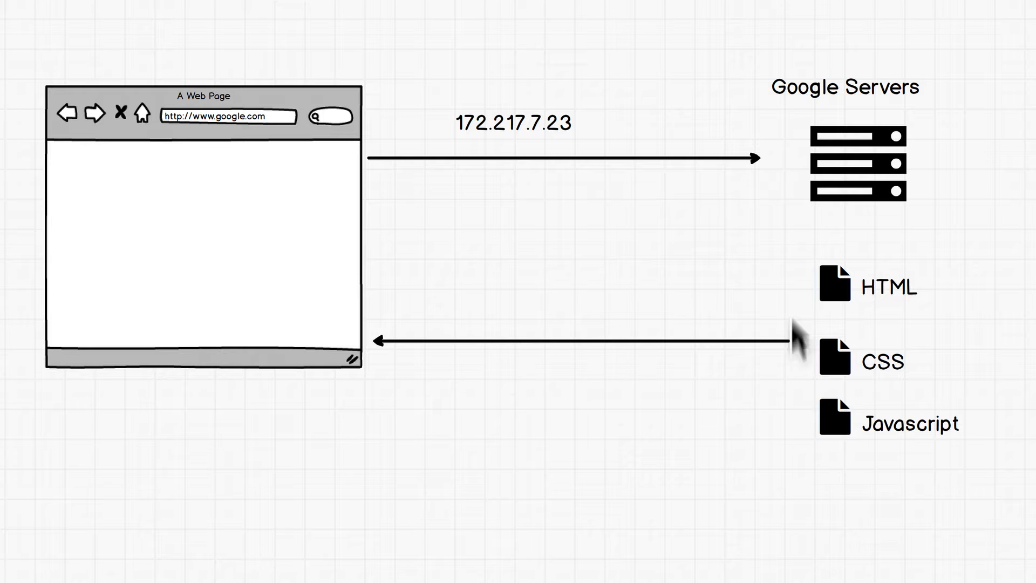
{"action": "mouse_move", "coordinate": [939, 492]}
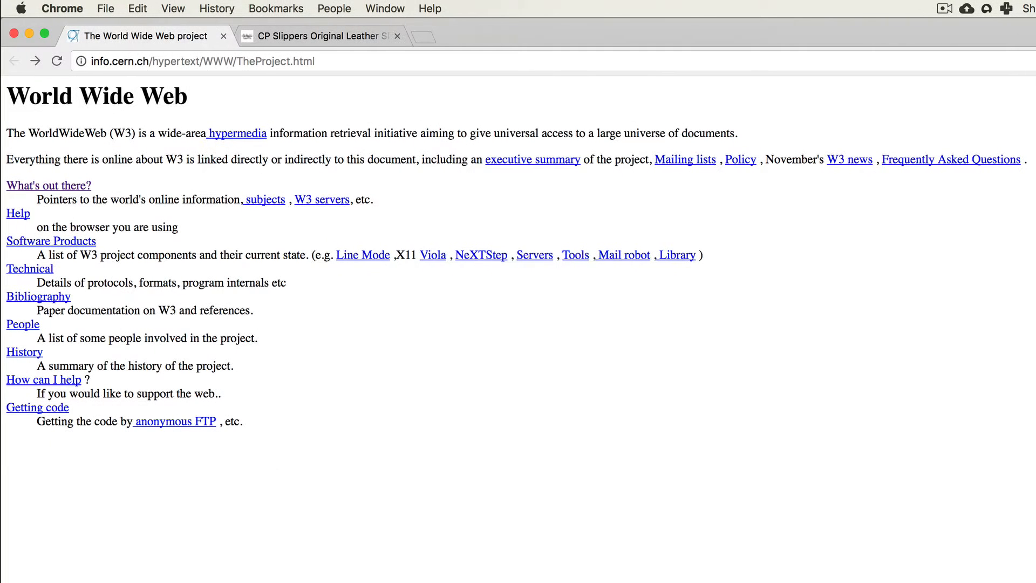
{"action": "mouse_move", "coordinate": [119, 439]}
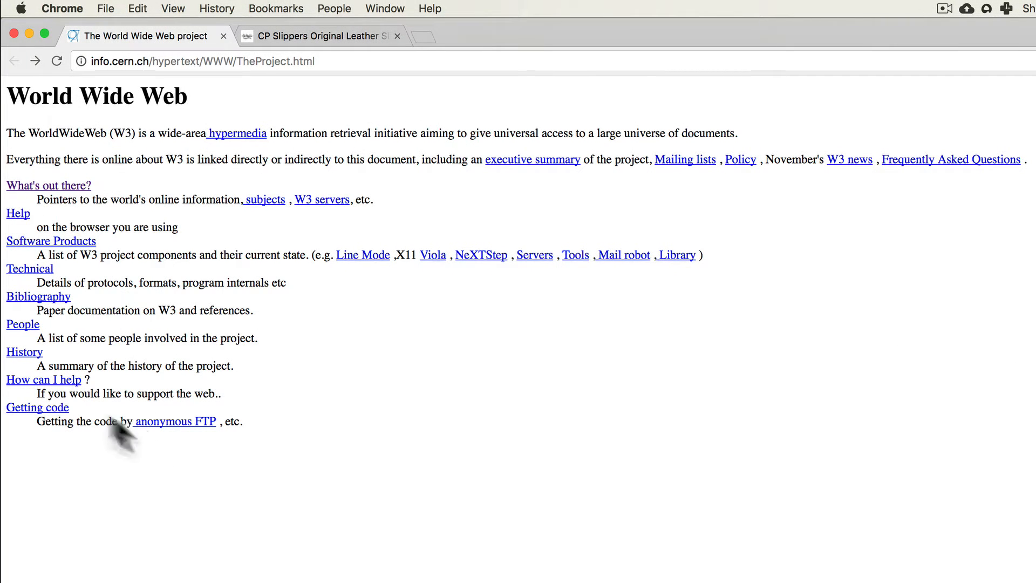
{"action": "mouse_move", "coordinate": [59, 389]}
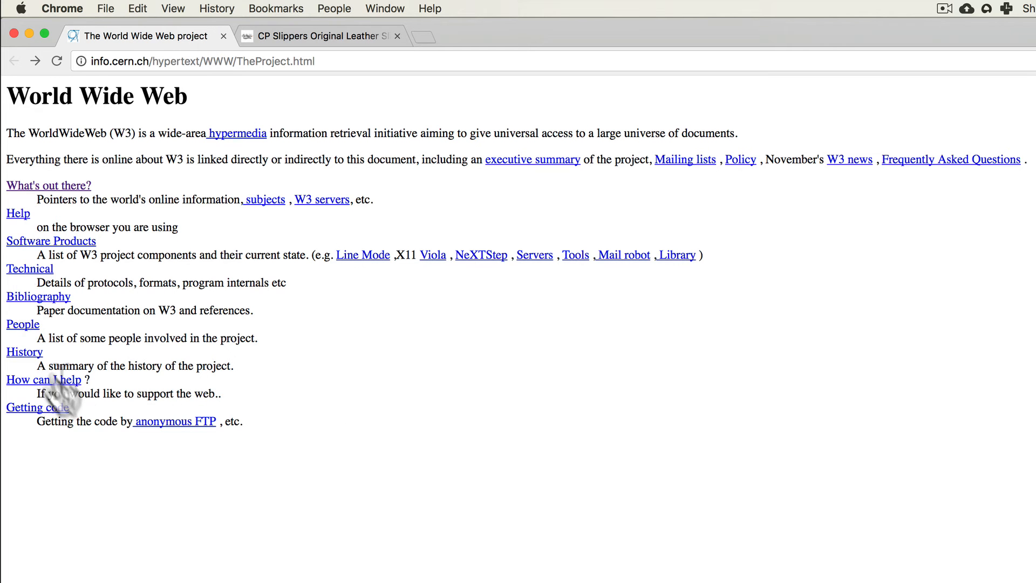
{"action": "mouse_move", "coordinate": [90, 98]}
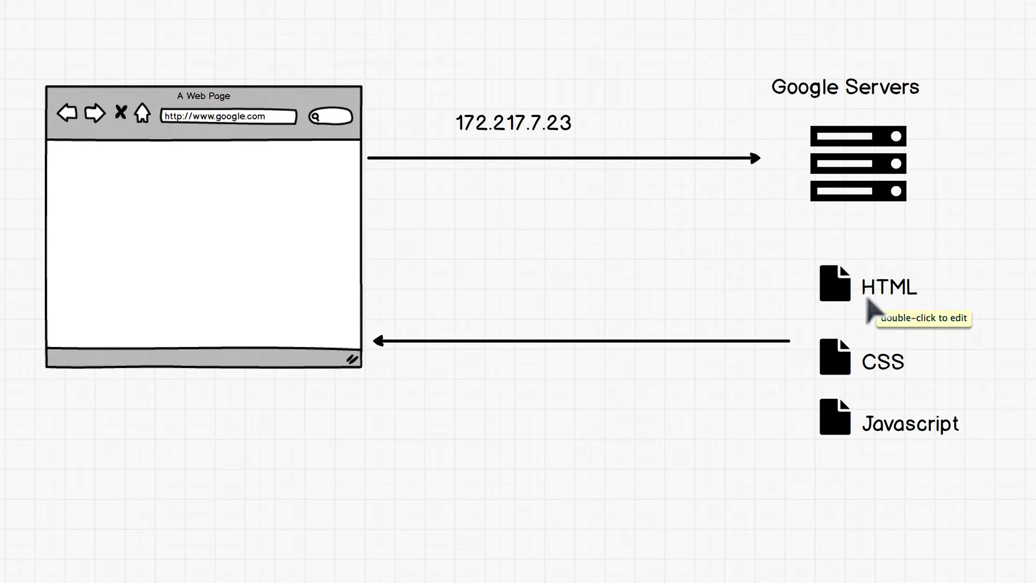
{"action": "mouse_move", "coordinate": [780, 308]}
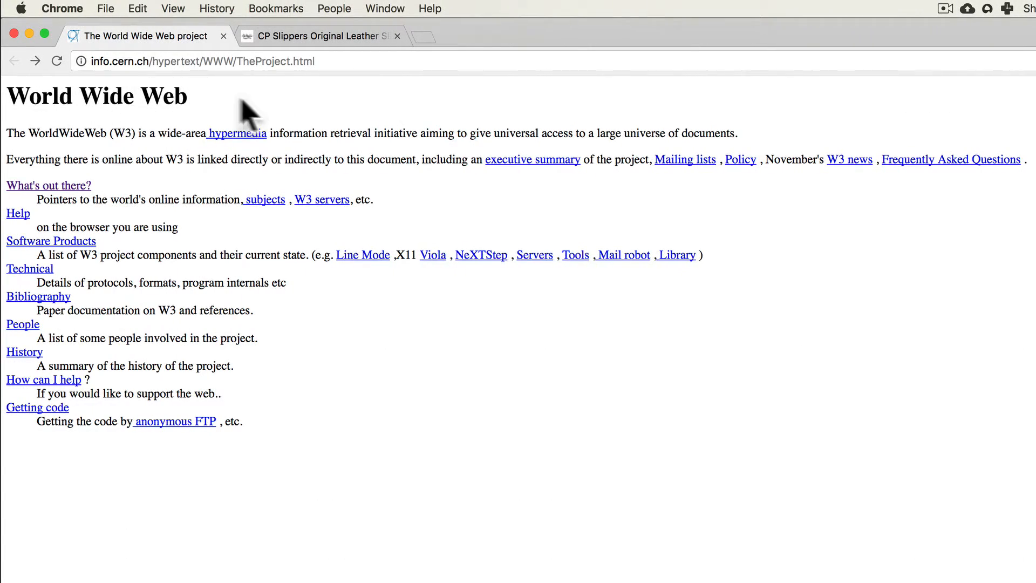
Visit the hypertext explanation via the hypermedia link and return to the World Wide Web project page.
{"action": "left_click", "coordinate": [236, 133]}
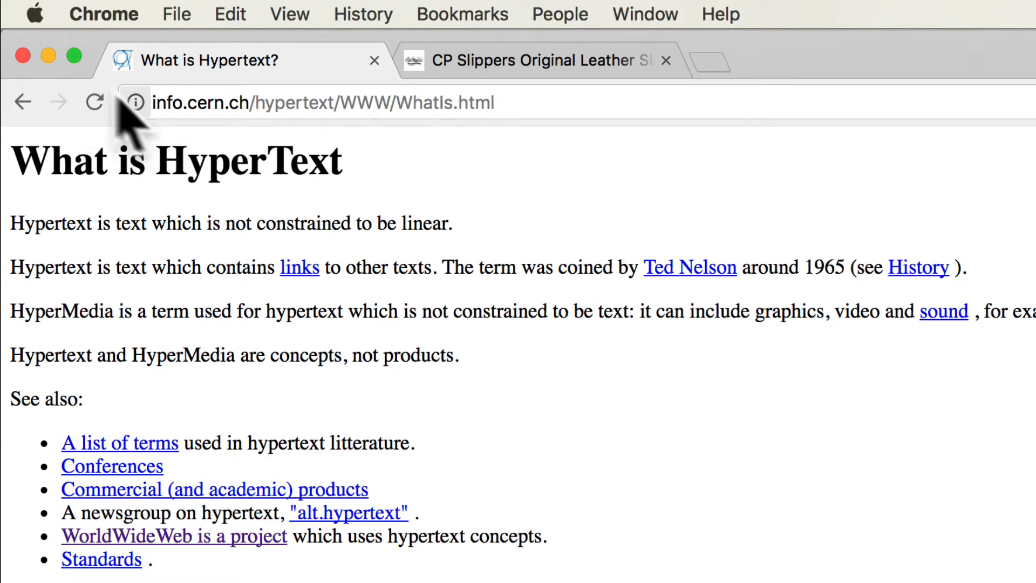
{"action": "left_click", "coordinate": [118, 443]}
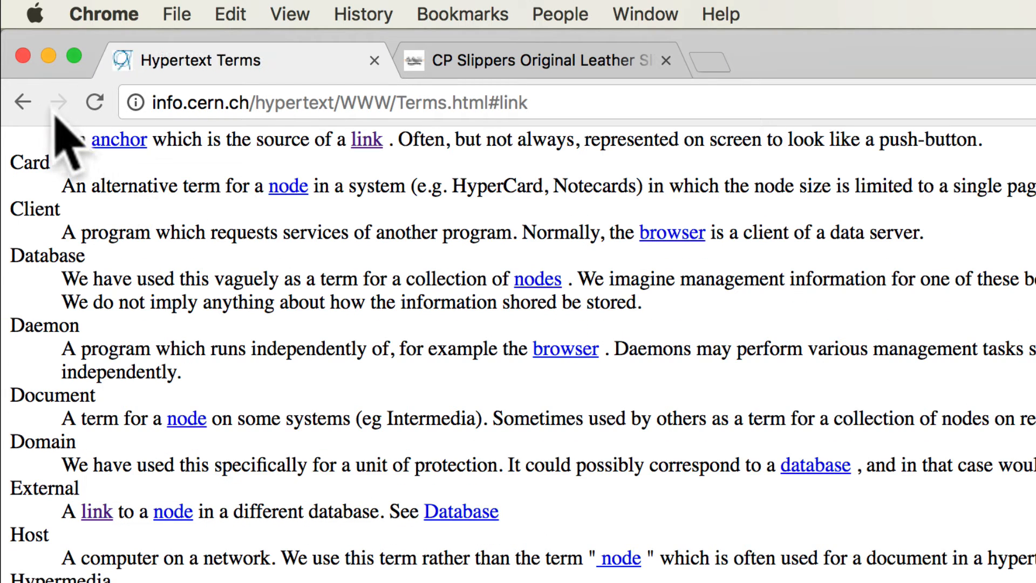
{"action": "left_click", "coordinate": [23, 101]}
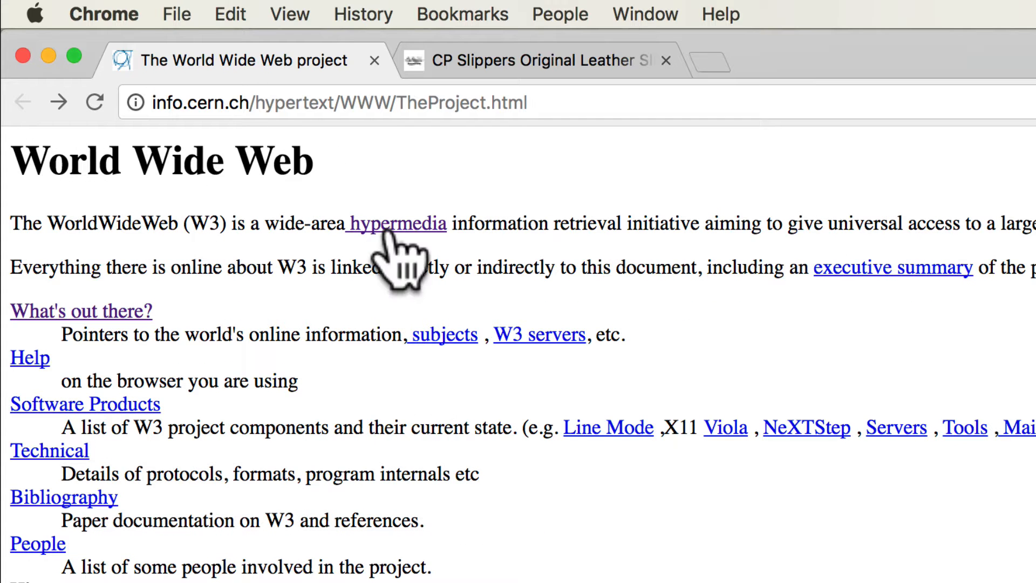
{"action": "mouse_move", "coordinate": [403, 258]}
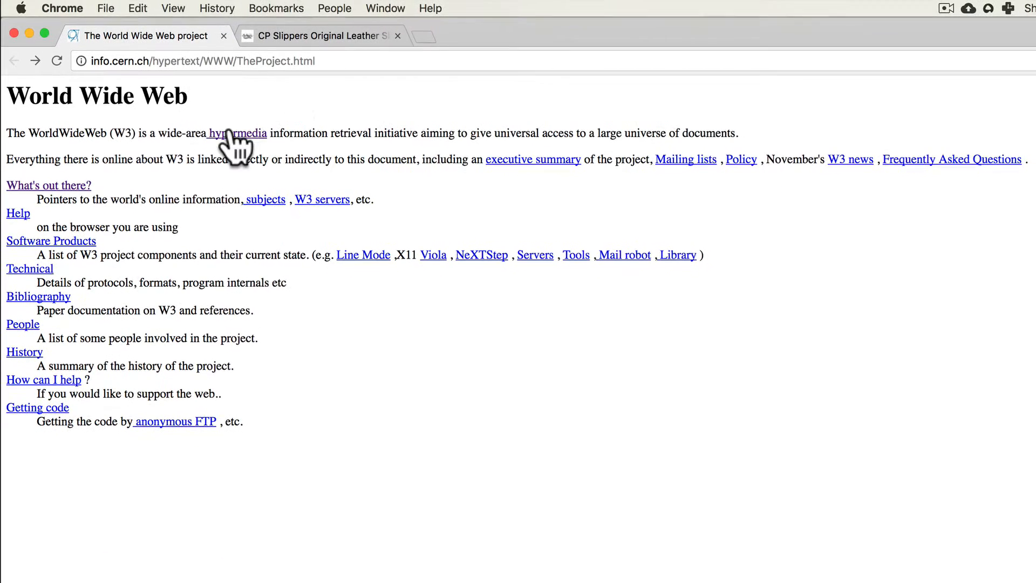
{"action": "mouse_move", "coordinate": [228, 142]}
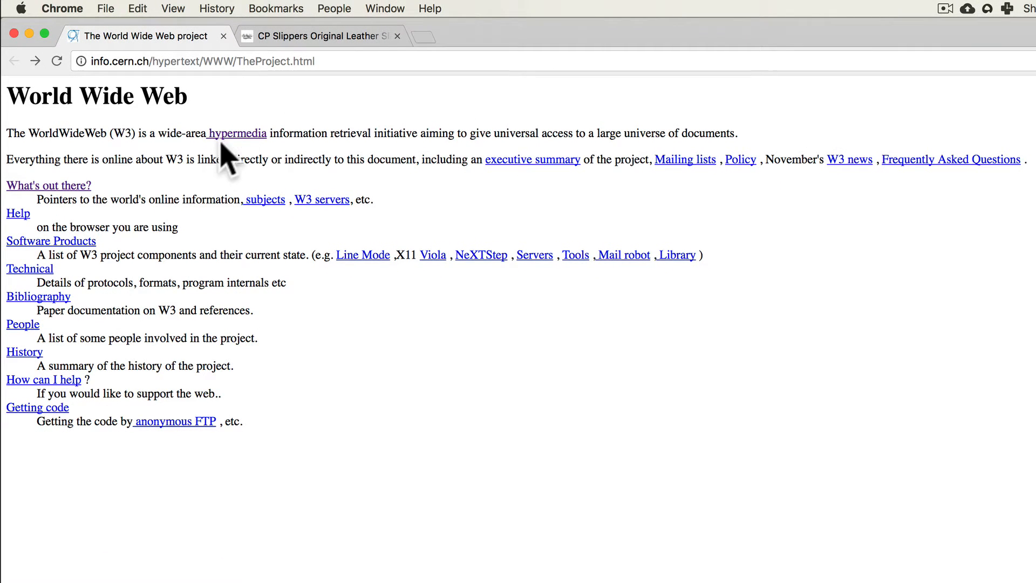
{"action": "mouse_move", "coordinate": [248, 136]}
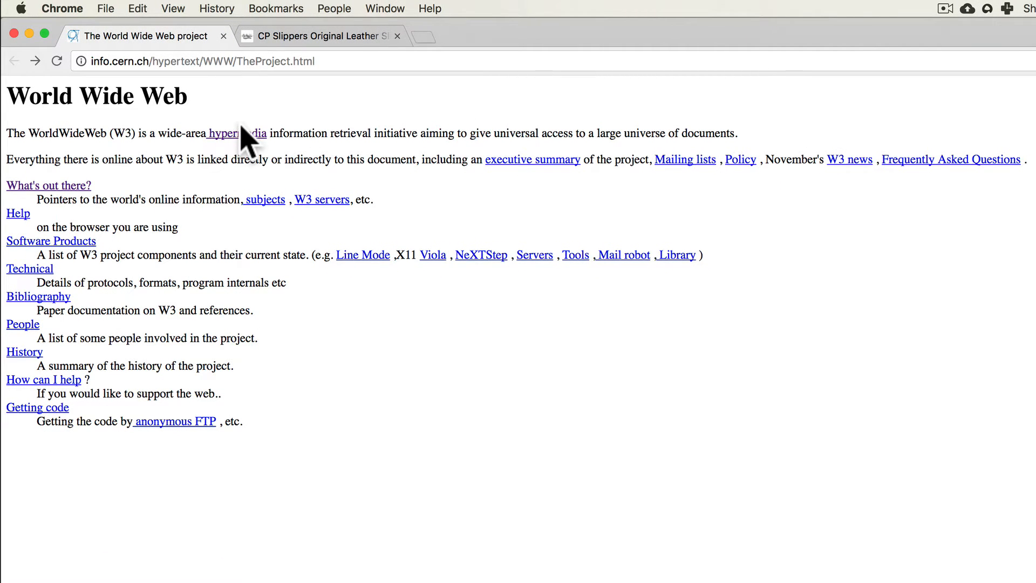
{"action": "mouse_move", "coordinate": [328, 215]}
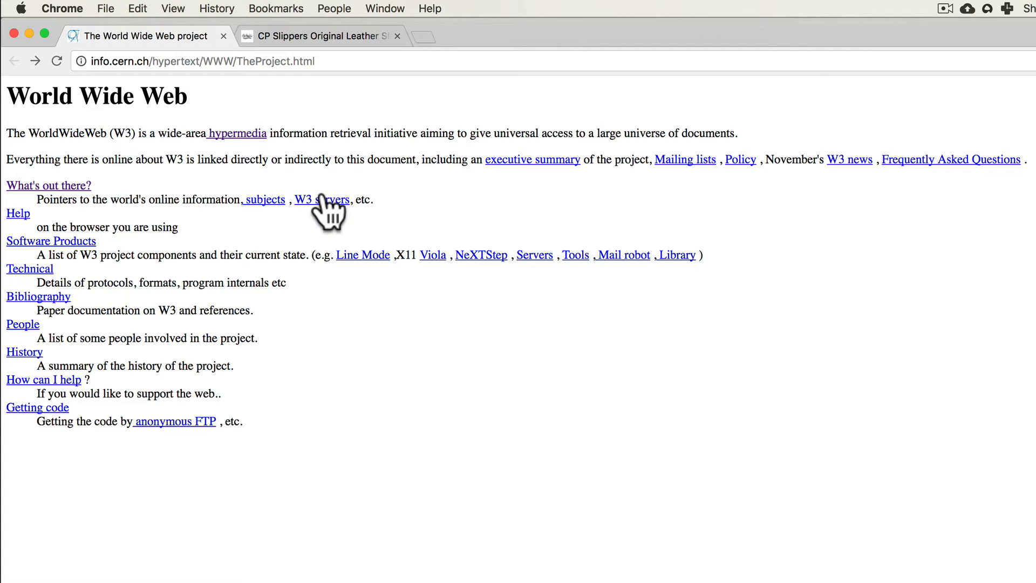
{"action": "mouse_move", "coordinate": [540, 217]}
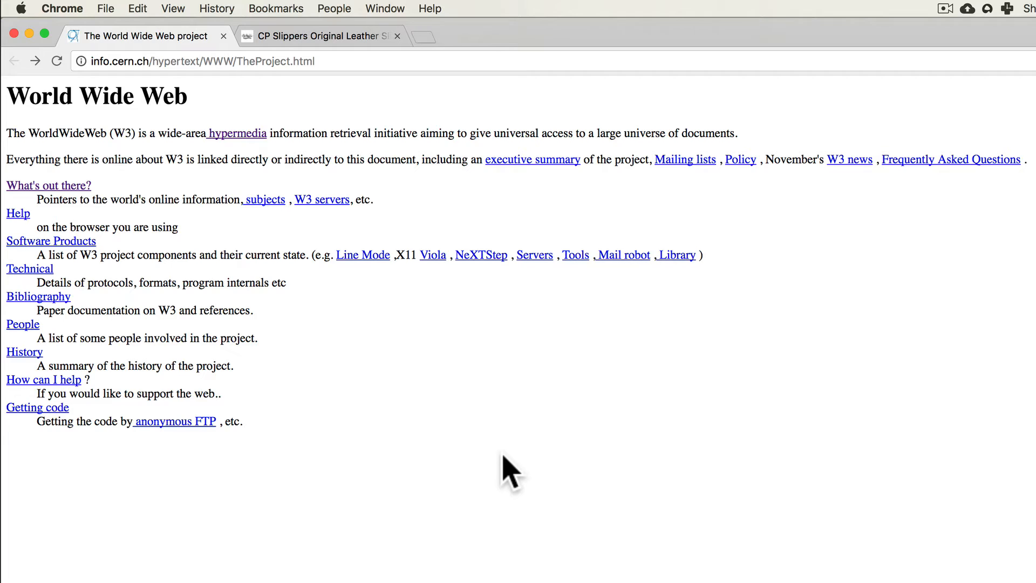
{"action": "mouse_move", "coordinate": [99, 317]}
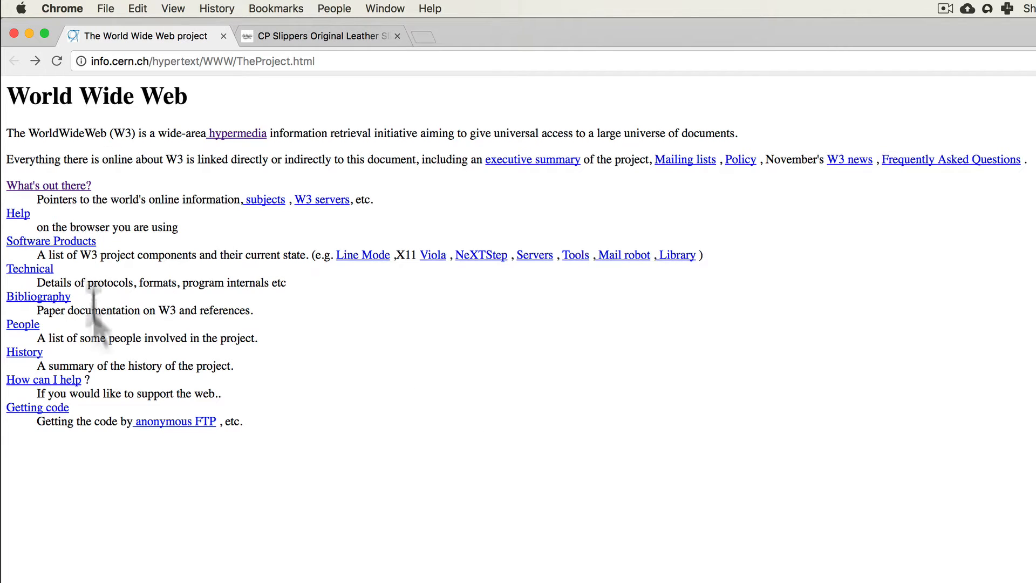
{"action": "mouse_move", "coordinate": [329, 371]}
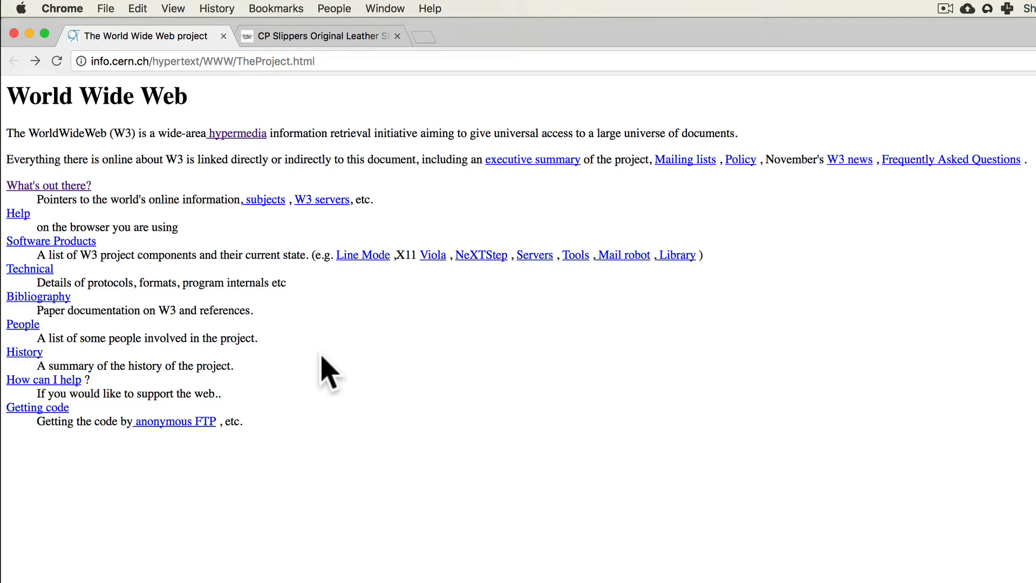
{"action": "mouse_move", "coordinate": [213, 284]}
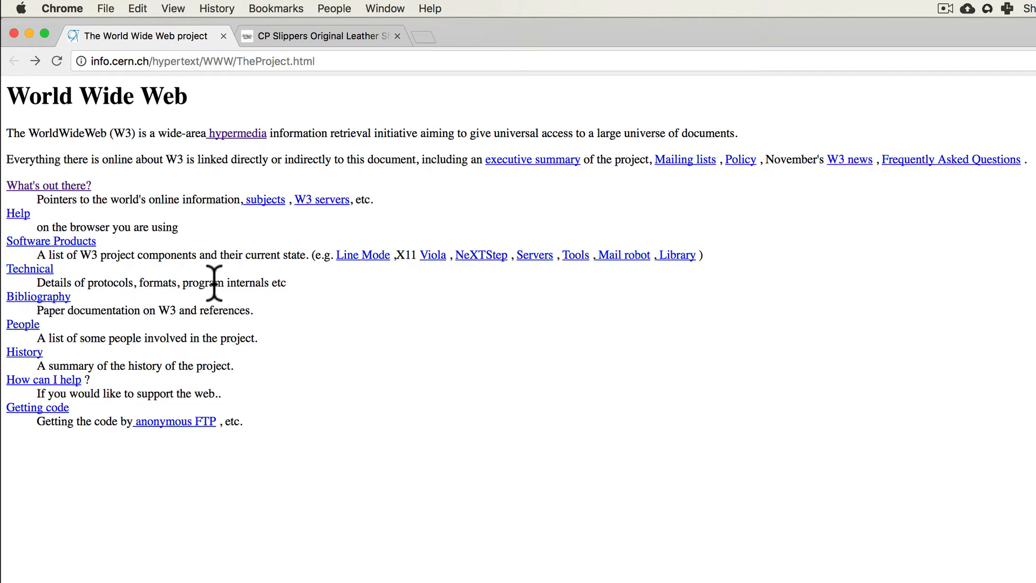
{"action": "mouse_move", "coordinate": [298, 318]}
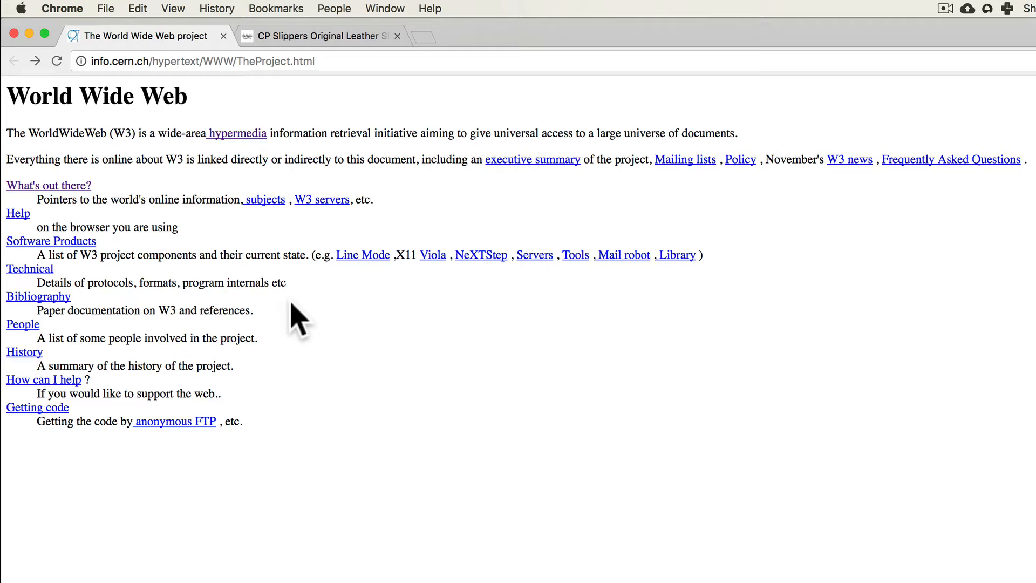
{"action": "mouse_move", "coordinate": [152, 185]}
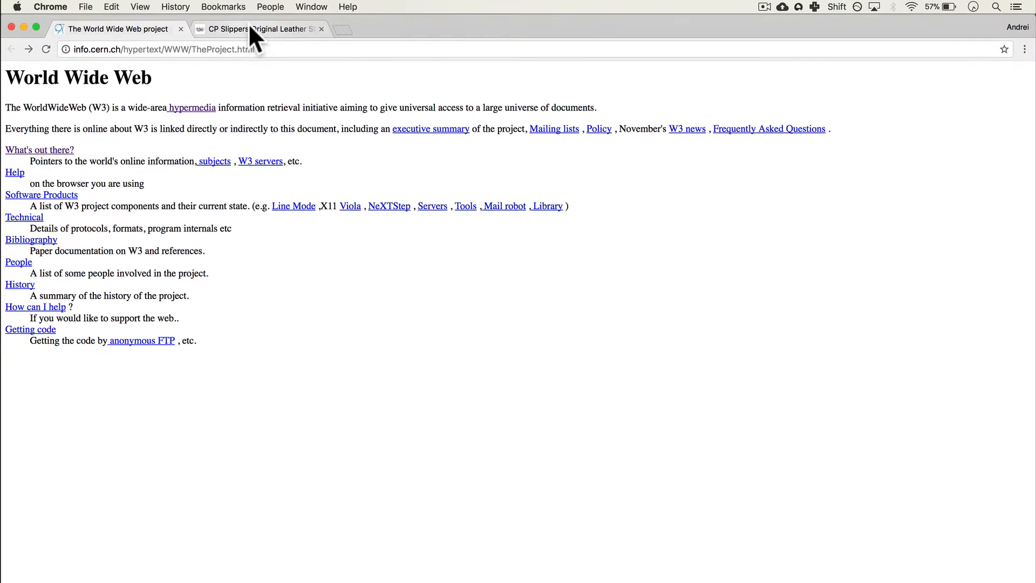
Browse the modern slippers store tab briefly, then return to the World Wide Web project page.
{"action": "left_click", "coordinate": [262, 28]}
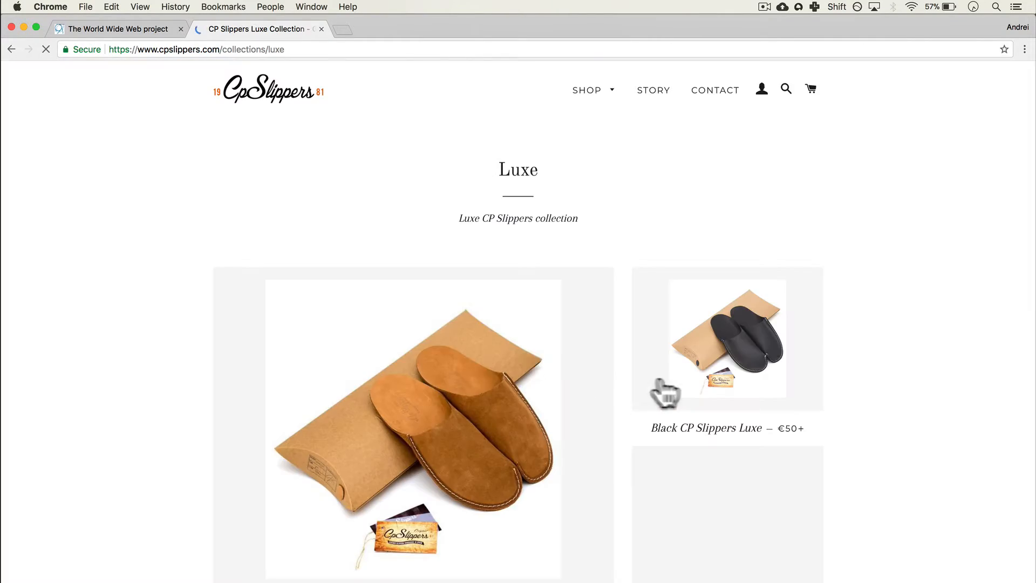
{"action": "scroll", "scroll_direction": "down", "scroll_amount": 3}
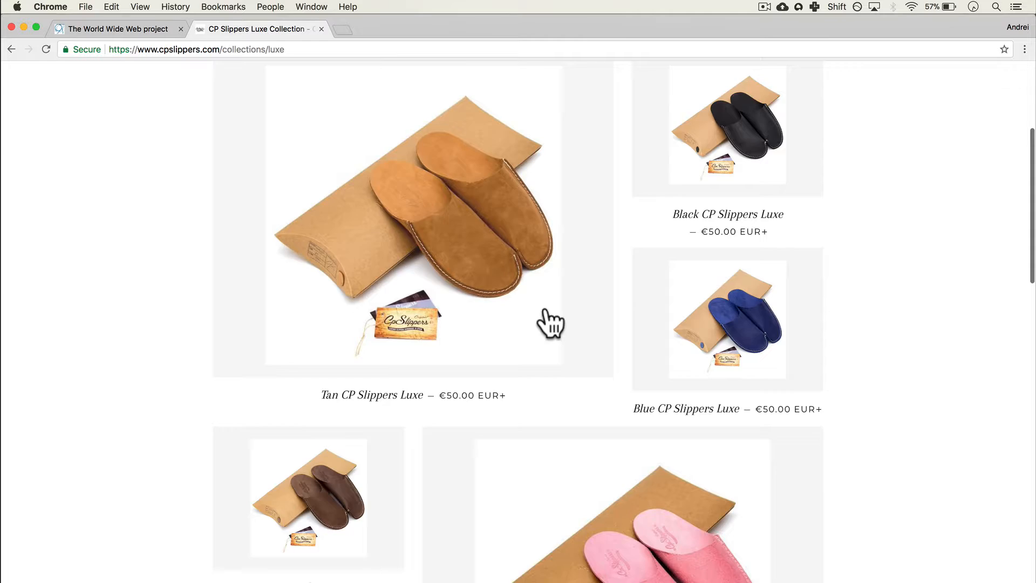
{"action": "scroll", "scroll_direction": "up", "scroll_amount": 3}
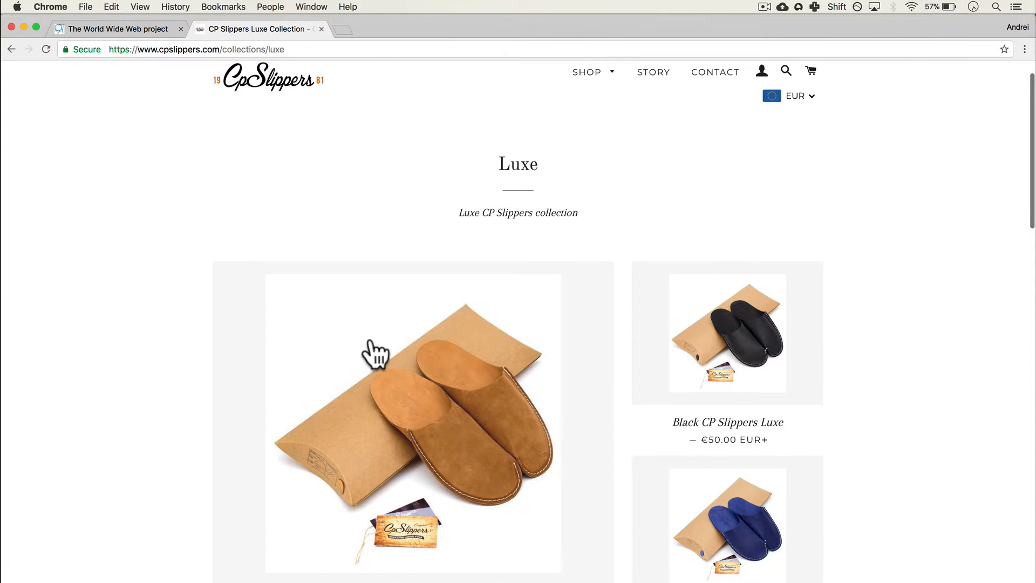
{"action": "scroll", "scroll_direction": "down", "scroll_amount": 3}
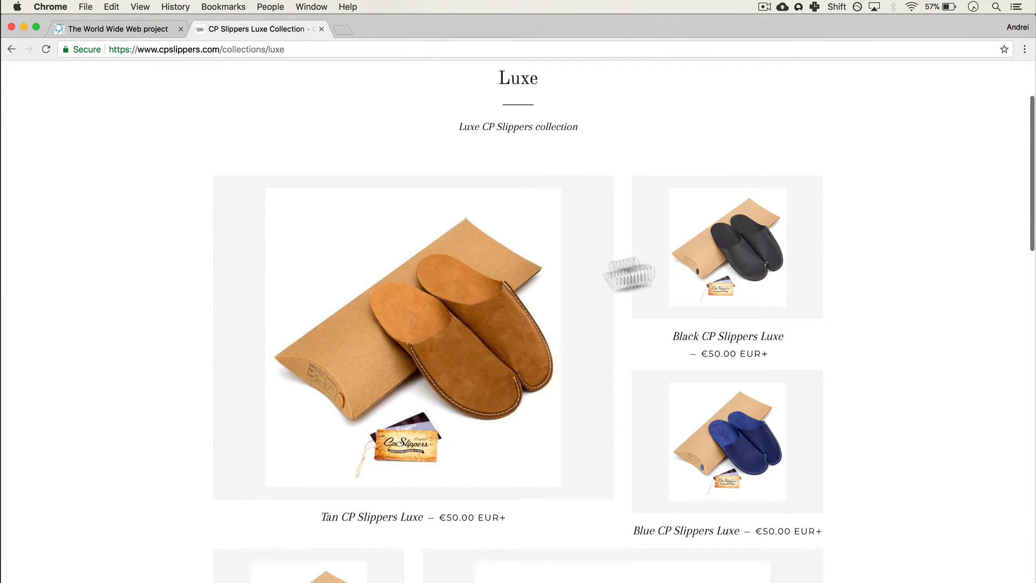
{"action": "scroll", "scroll_direction": "down", "scroll_amount": 3}
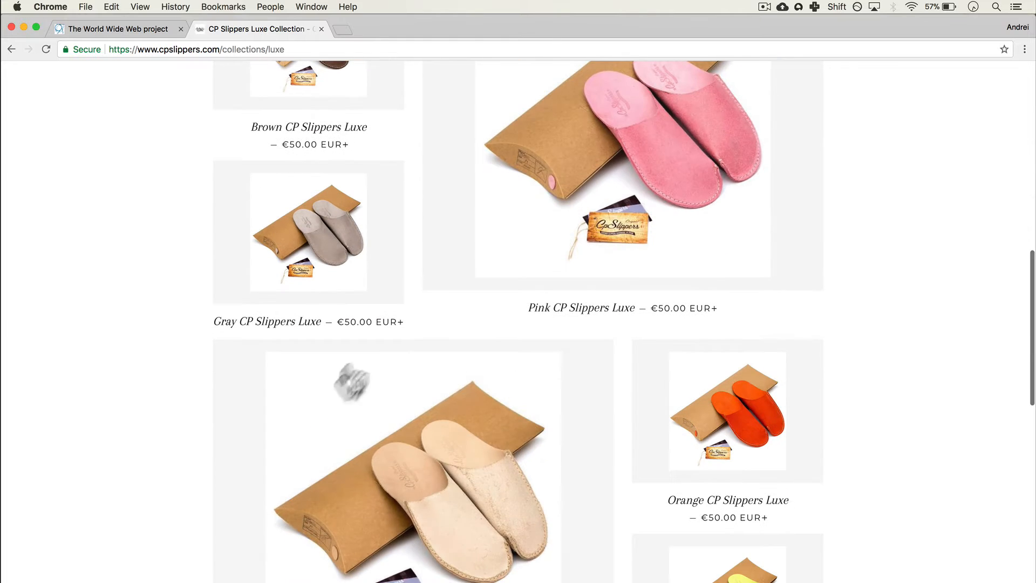
{"action": "scroll", "scroll_direction": "down", "scroll_amount": 3}
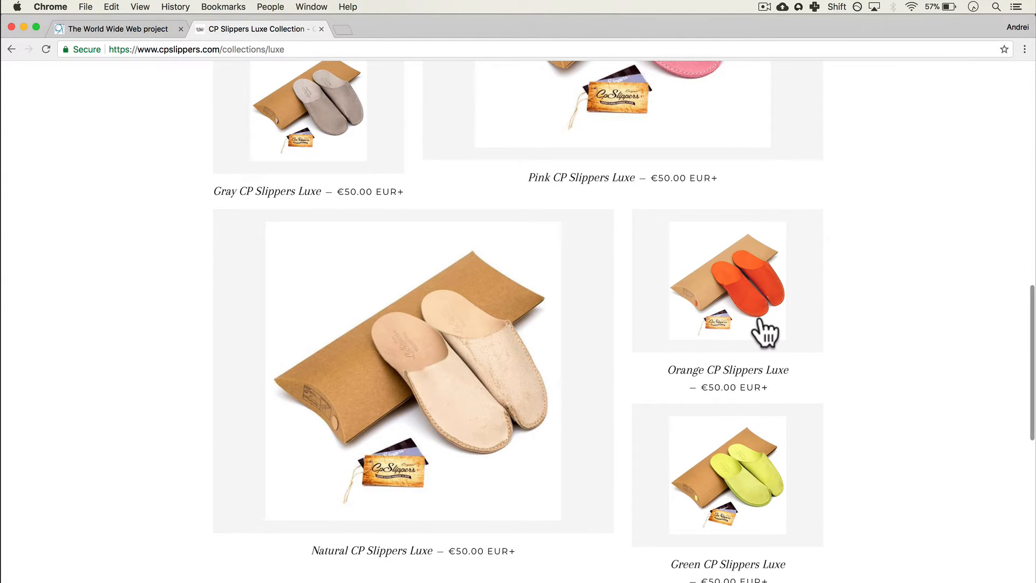
{"action": "left_click", "coordinate": [112, 29]}
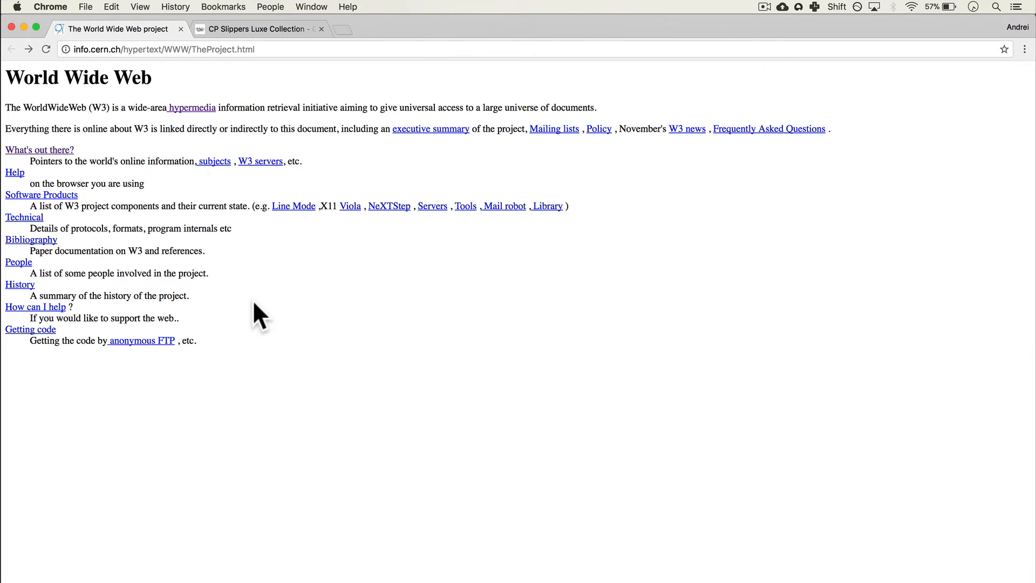
{"action": "mouse_move", "coordinate": [208, 128]}
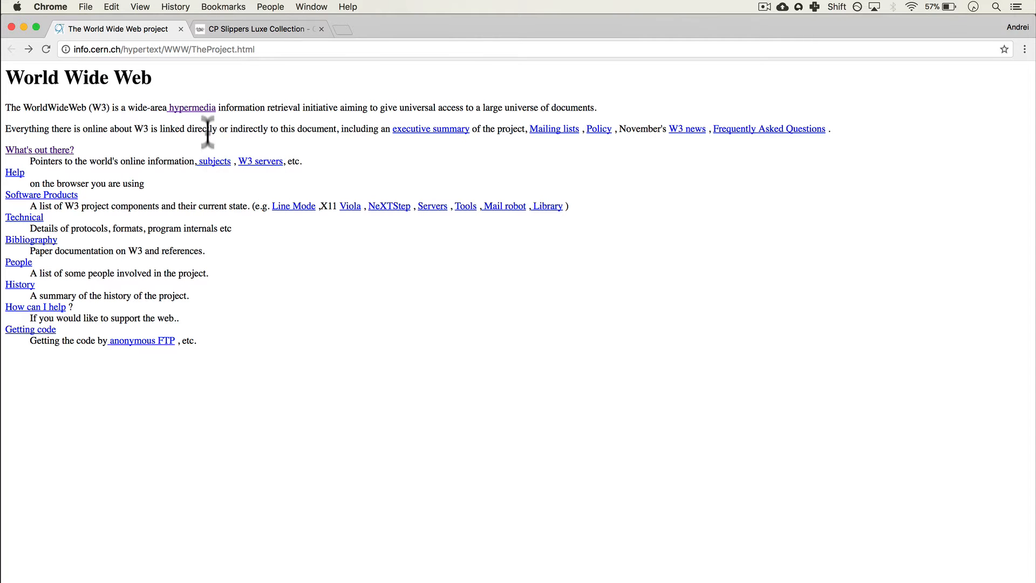
{"action": "mouse_move", "coordinate": [127, 328]}
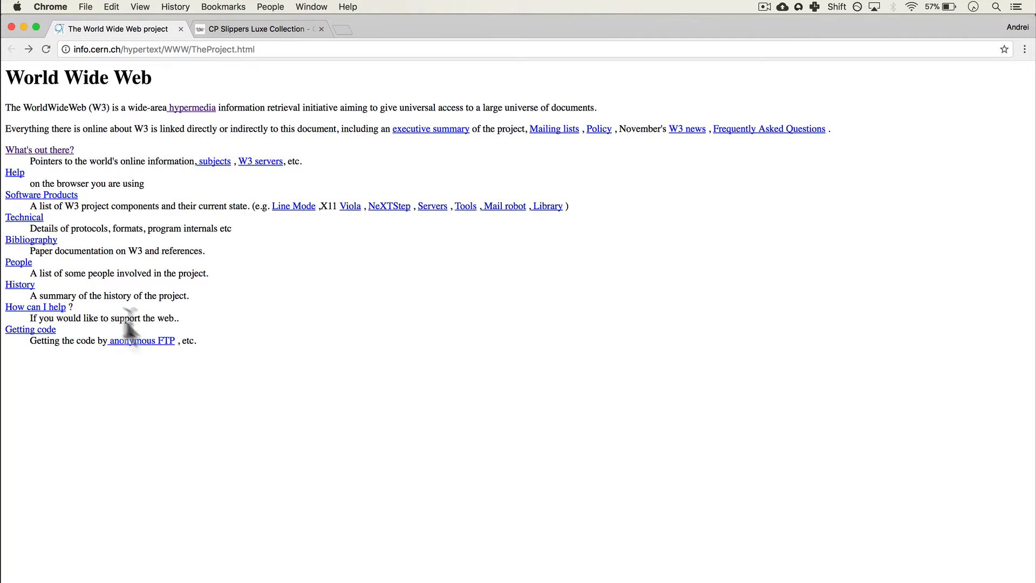
{"action": "mouse_move", "coordinate": [159, 103]}
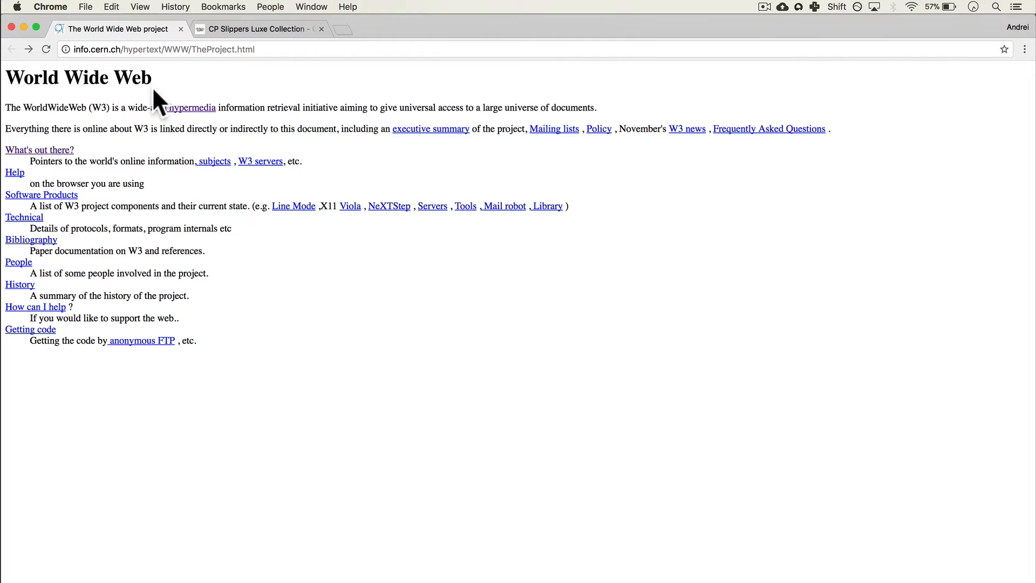
{"action": "mouse_move", "coordinate": [143, 258]}
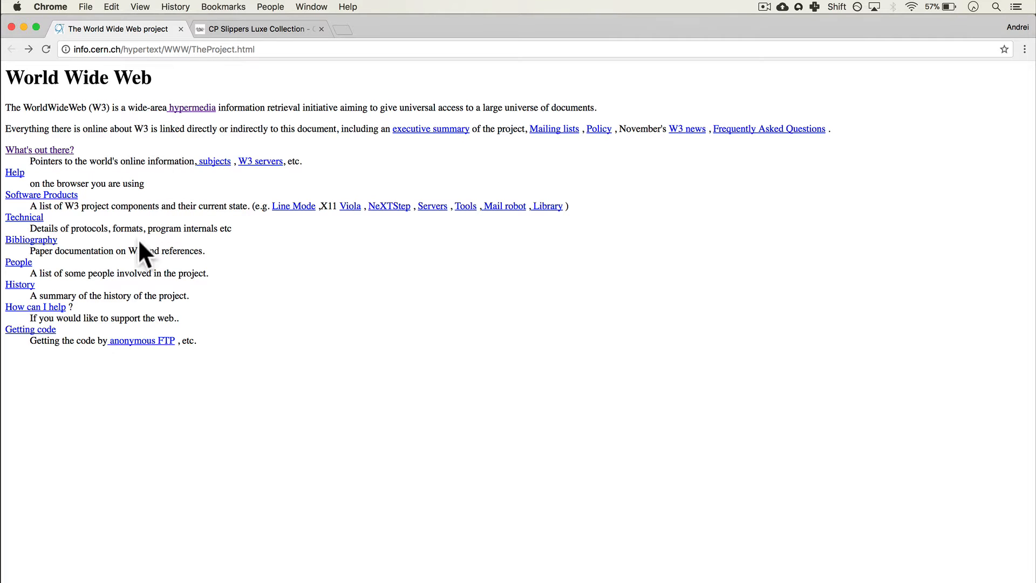
{"action": "mouse_move", "coordinate": [270, 6]}
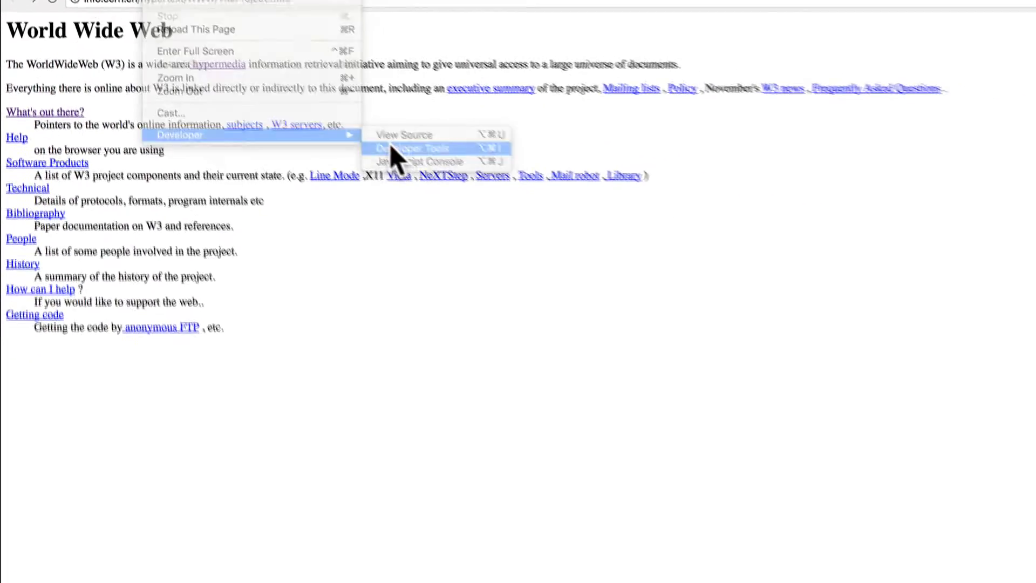
With DevTools open, add an inline color: blue declaration to the body element.
{"action": "left_click", "coordinate": [414, 148]}
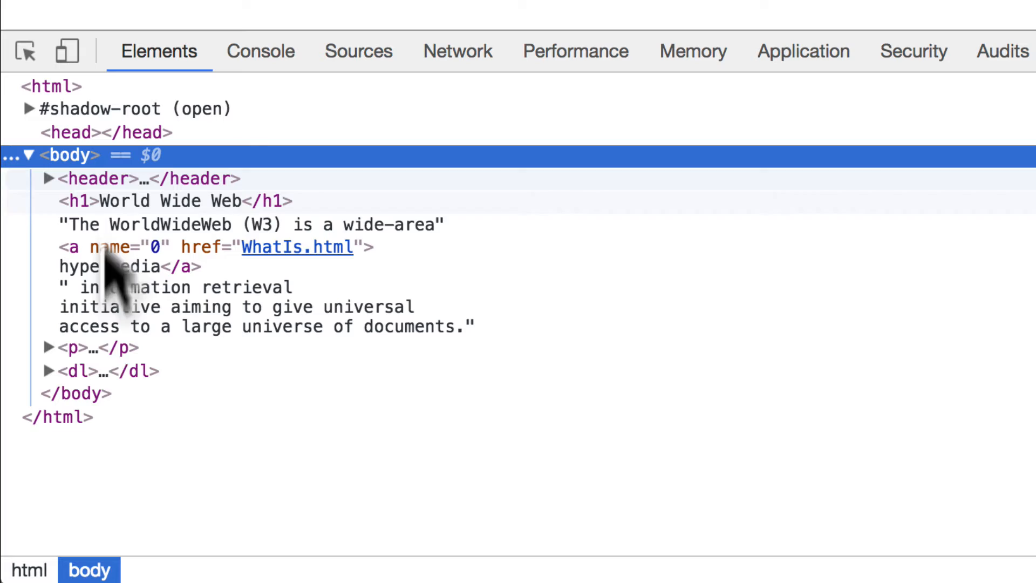
{"action": "mouse_move", "coordinate": [79, 166]}
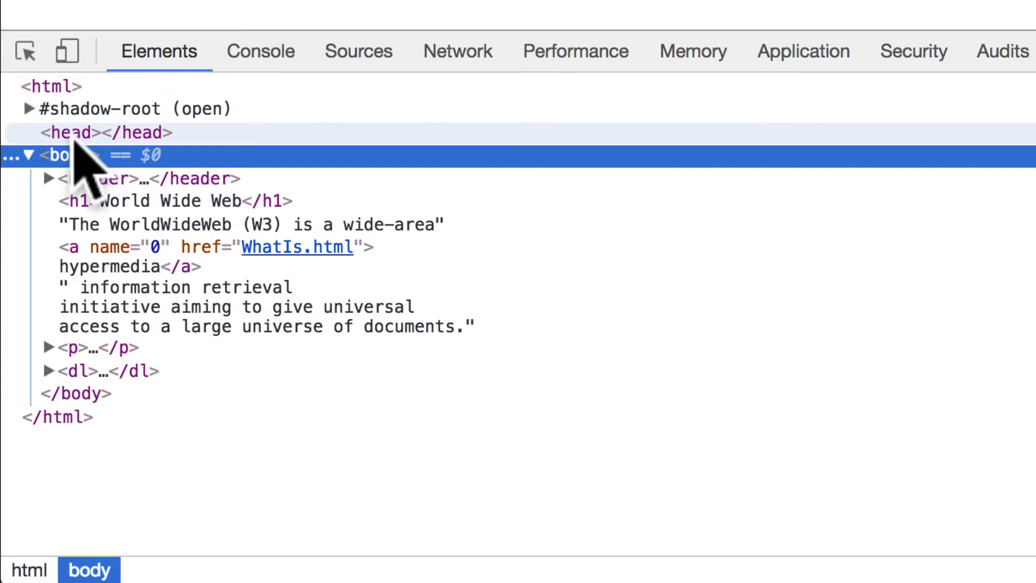
{"action": "mouse_move", "coordinate": [165, 324]}
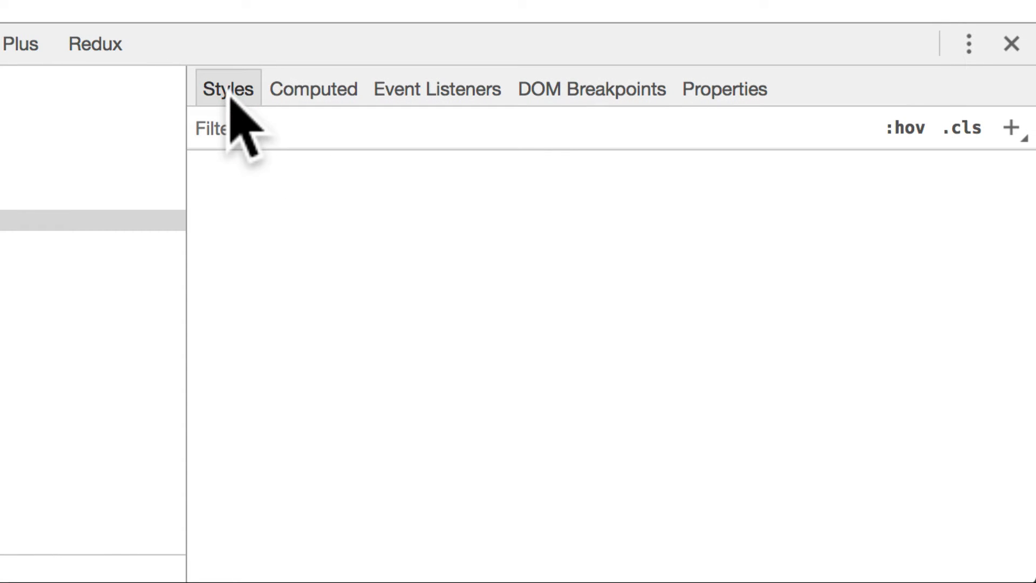
{"action": "mouse_move", "coordinate": [380, 228]}
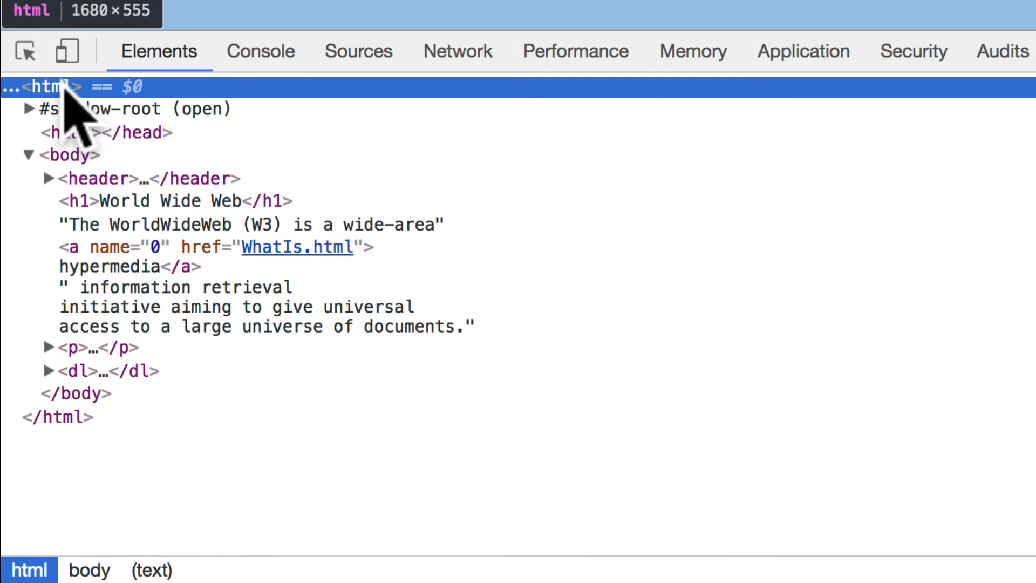
{"action": "left_click", "coordinate": [72, 154]}
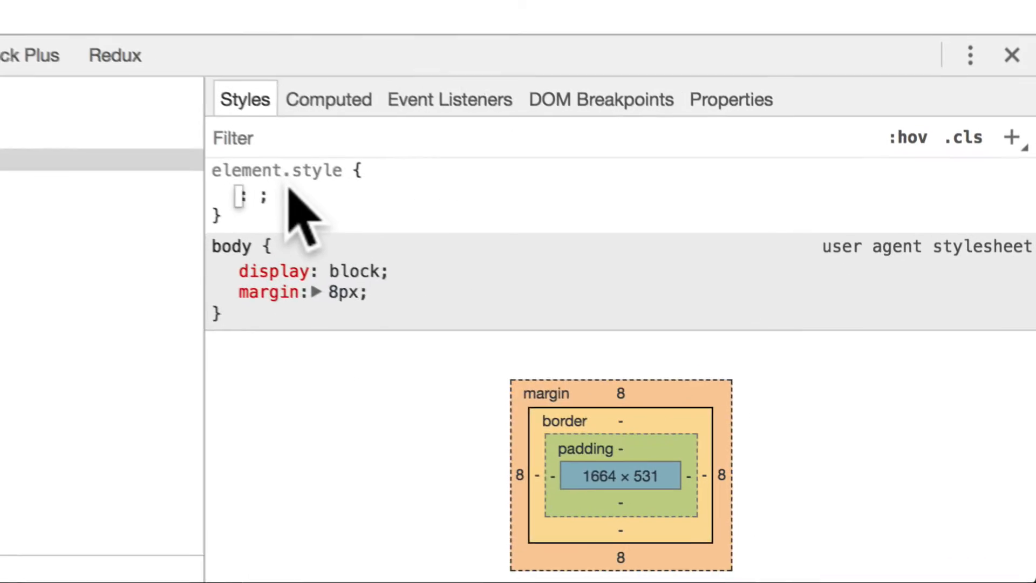
{"action": "type", "text": "color"}
{"action": "left_click", "coordinate": [256, 196]}
{"action": "type", "text": "blue"}
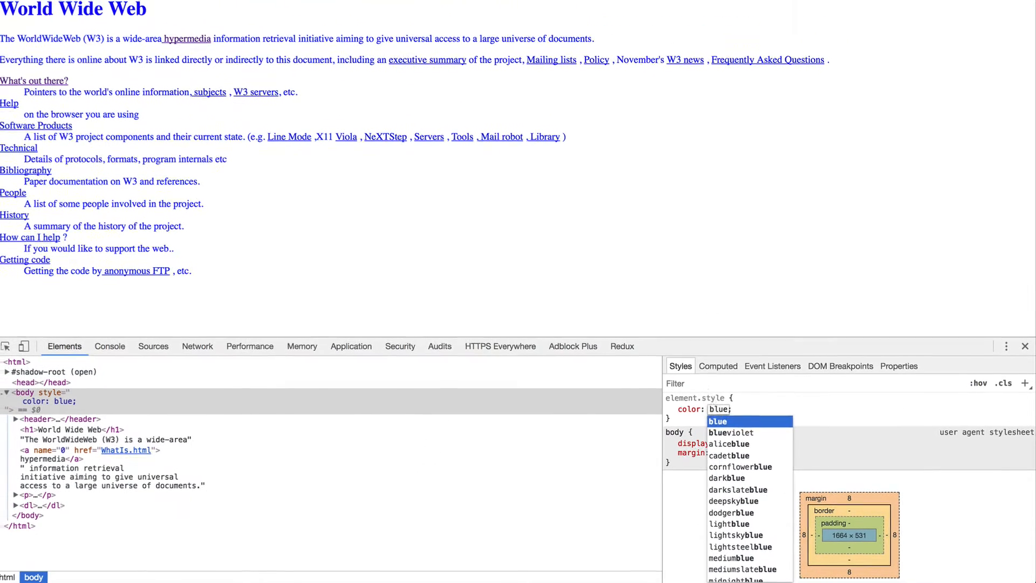
{"action": "key", "text": "Enter"}
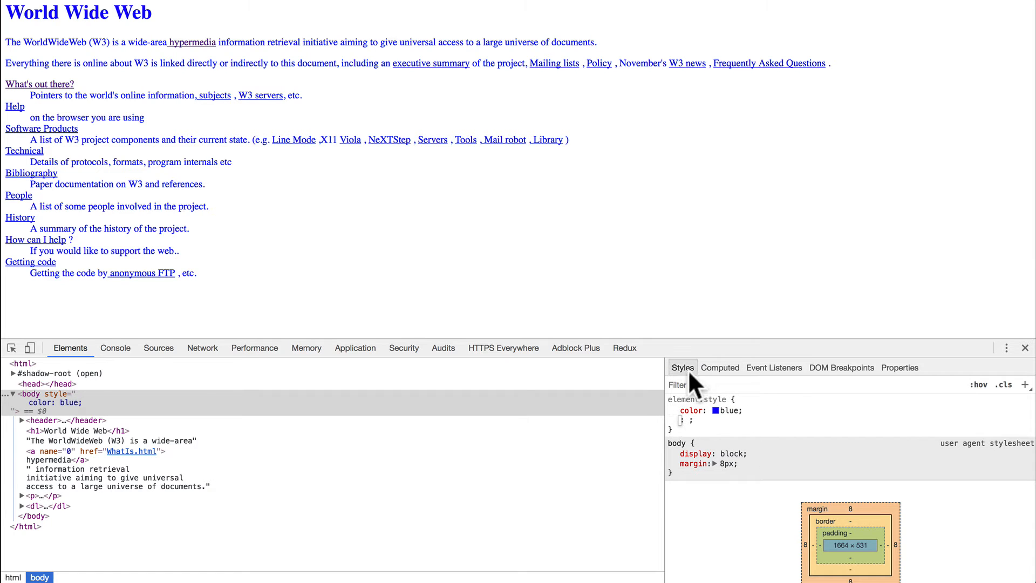
{"action": "mouse_move", "coordinate": [300, 176]}
{"action": "type", "text": "background-color"}
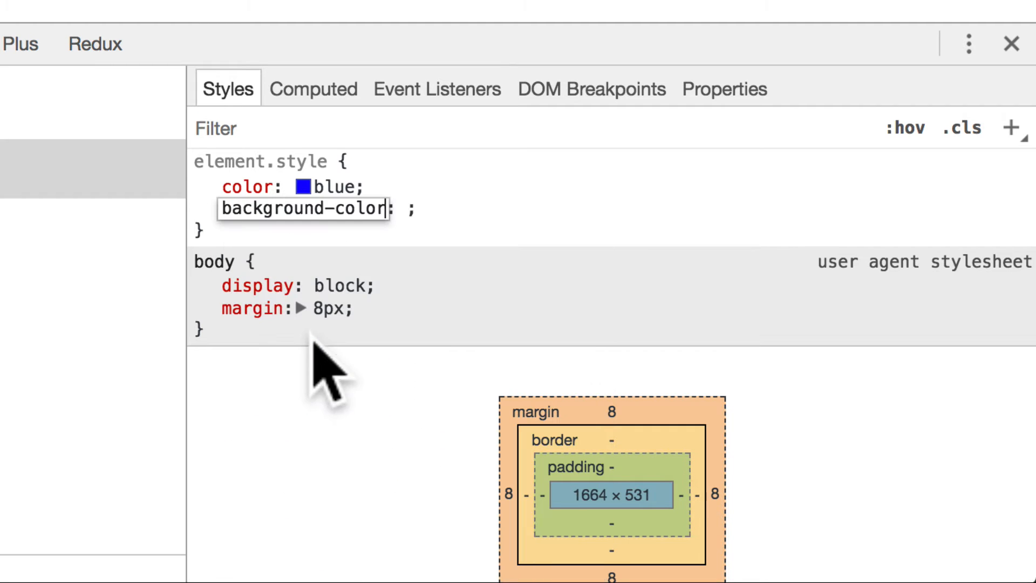
{"action": "mouse_move", "coordinate": [376, 277]}
{"action": "type", "text": "red"}
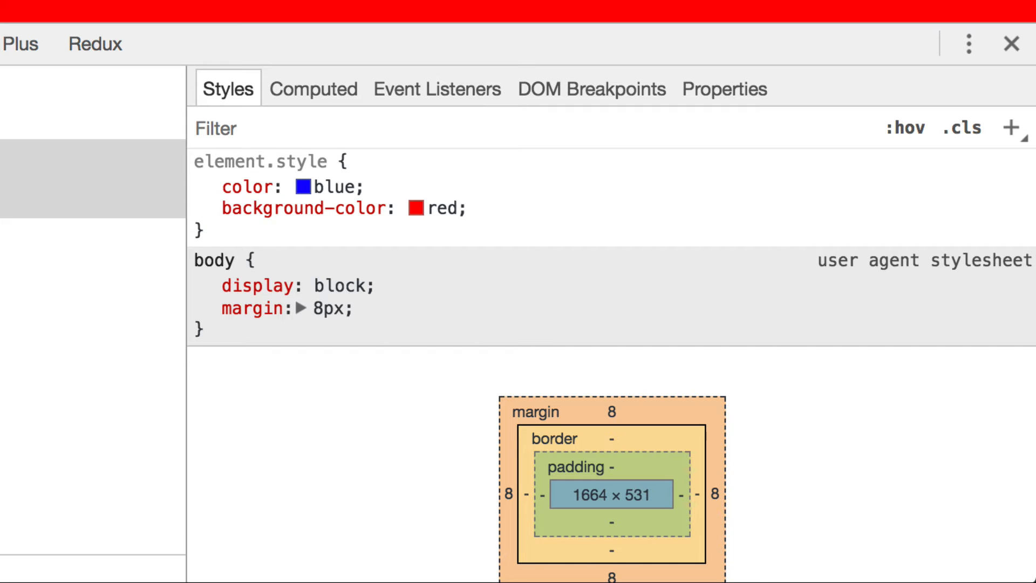
{"action": "mouse_move", "coordinate": [205, 207]}
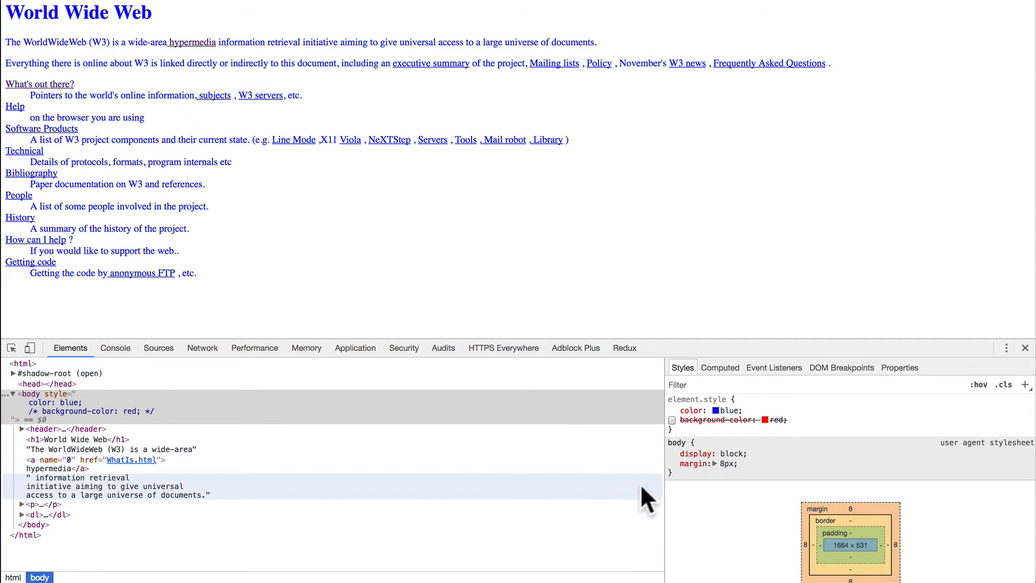
{"action": "left_click", "coordinate": [672, 410]}
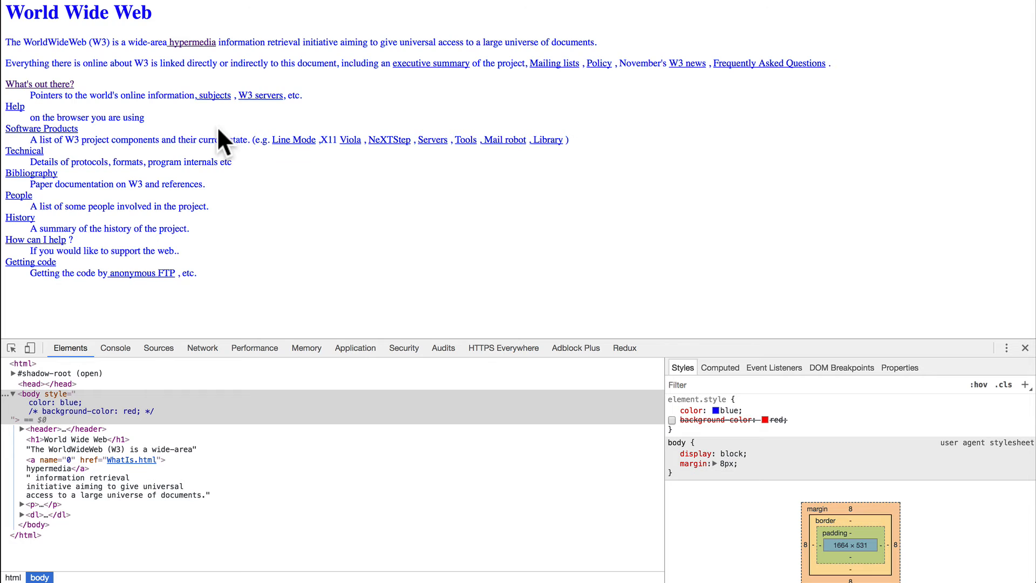
{"action": "mouse_move", "coordinate": [179, 86]}
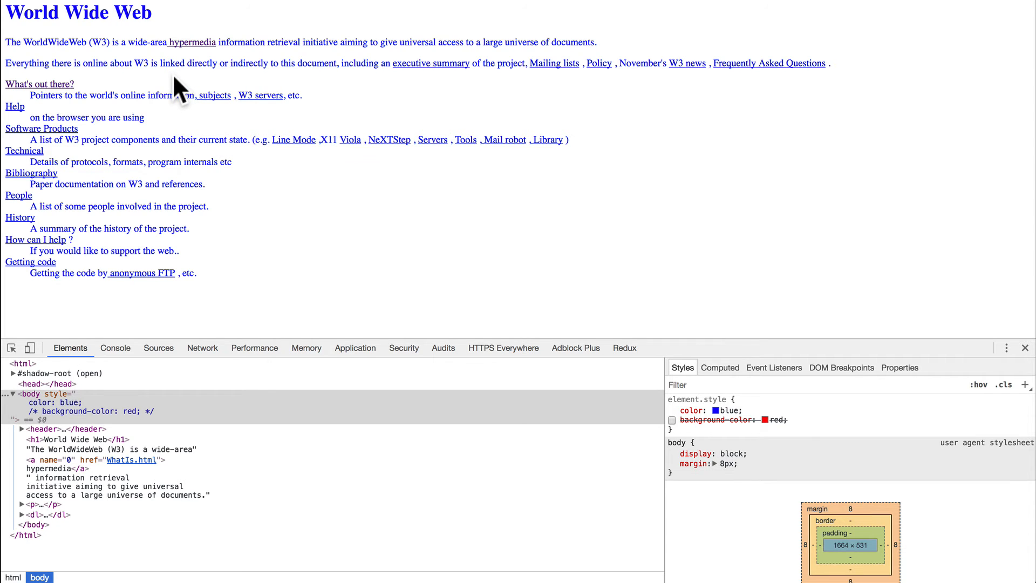
{"action": "mouse_move", "coordinate": [445, 278]}
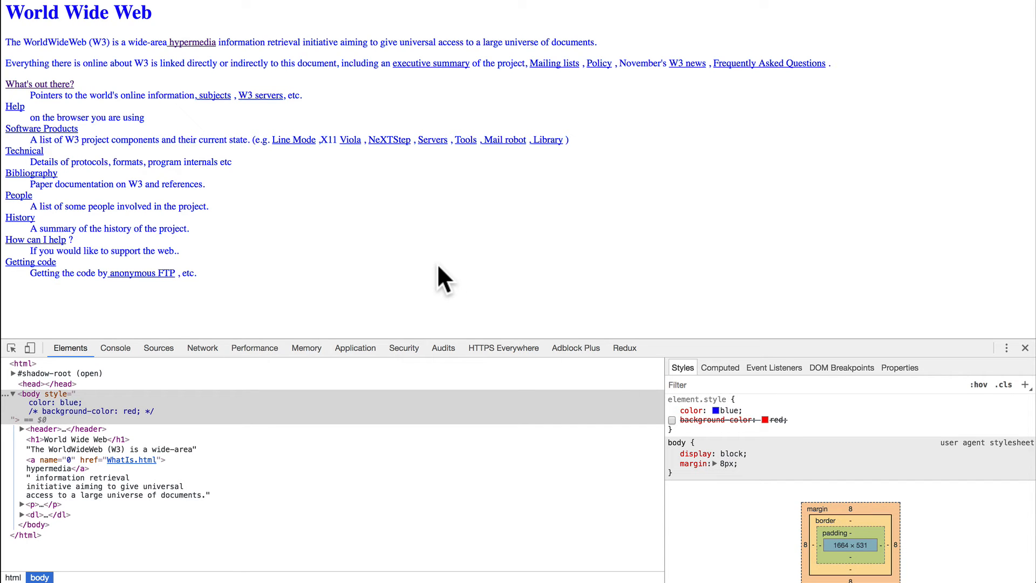
{"action": "mouse_move", "coordinate": [386, 252]}
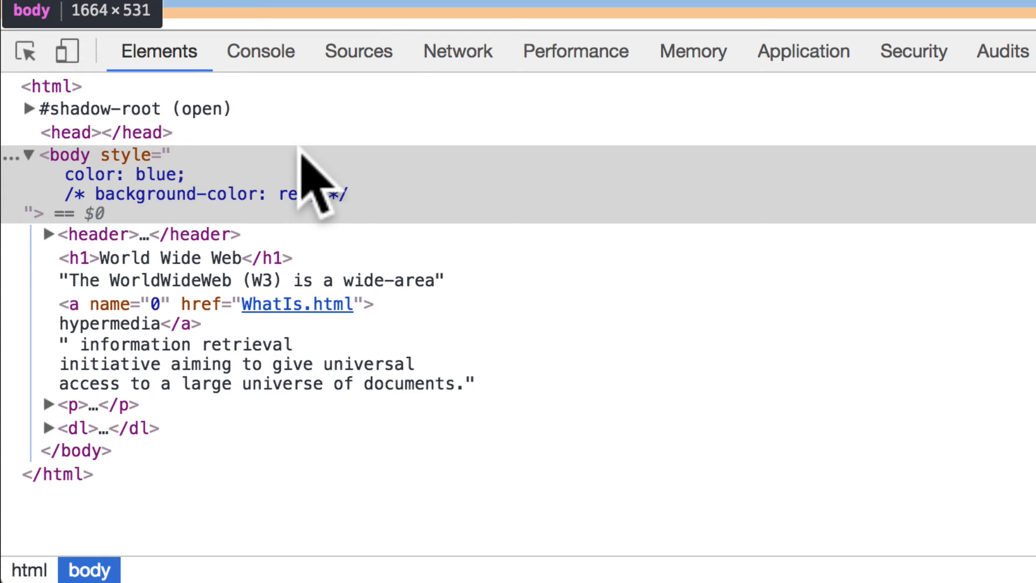
Run alert("hi there!!!") from the Console, dismiss the dialog, and show the CP Slippers tab.
{"action": "left_click", "coordinate": [260, 51]}
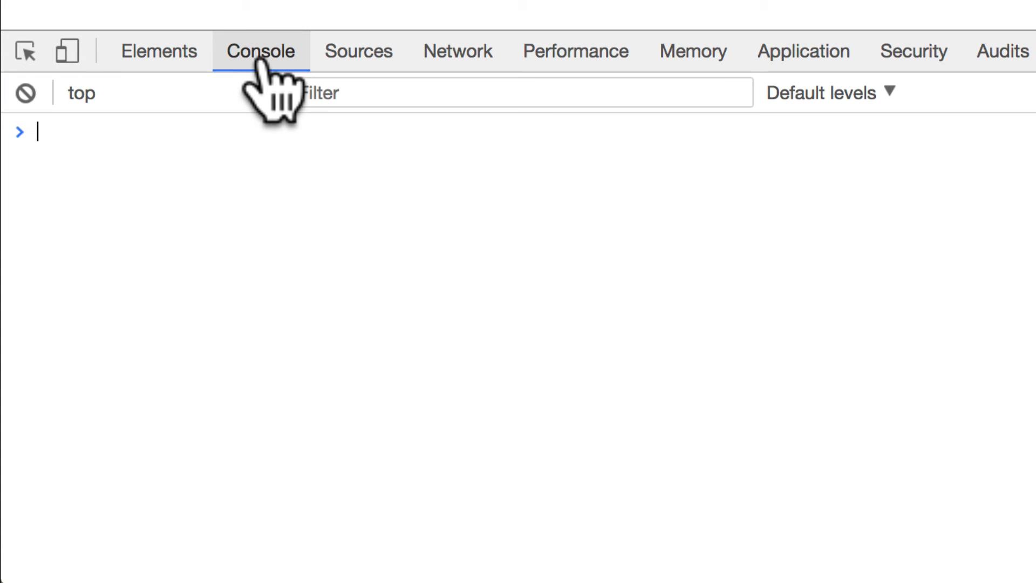
{"action": "mouse_move", "coordinate": [249, 195]}
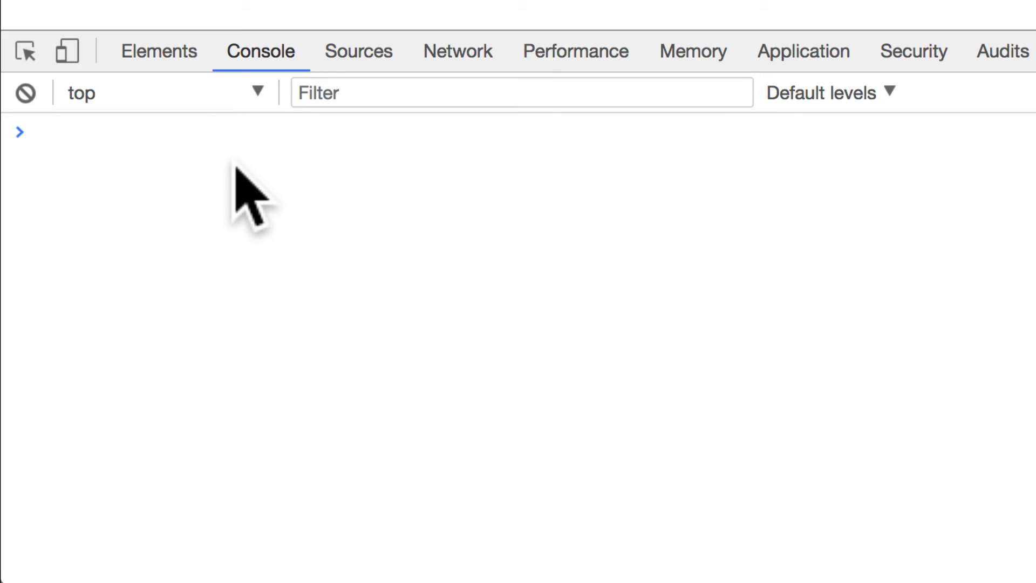
{"action": "type", "text": "alert(\"hi"}
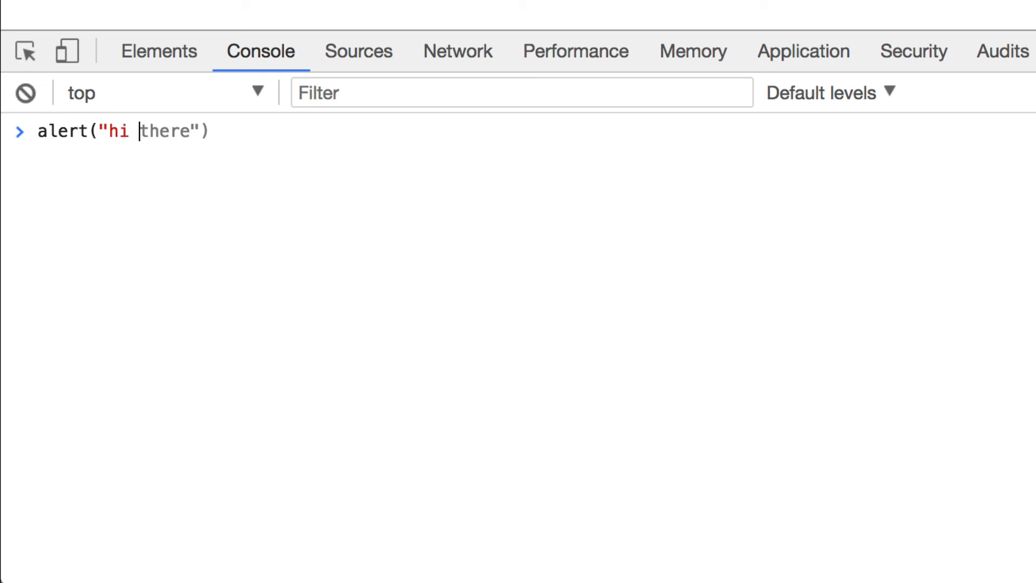
{"action": "type", "text": "!!!\""}
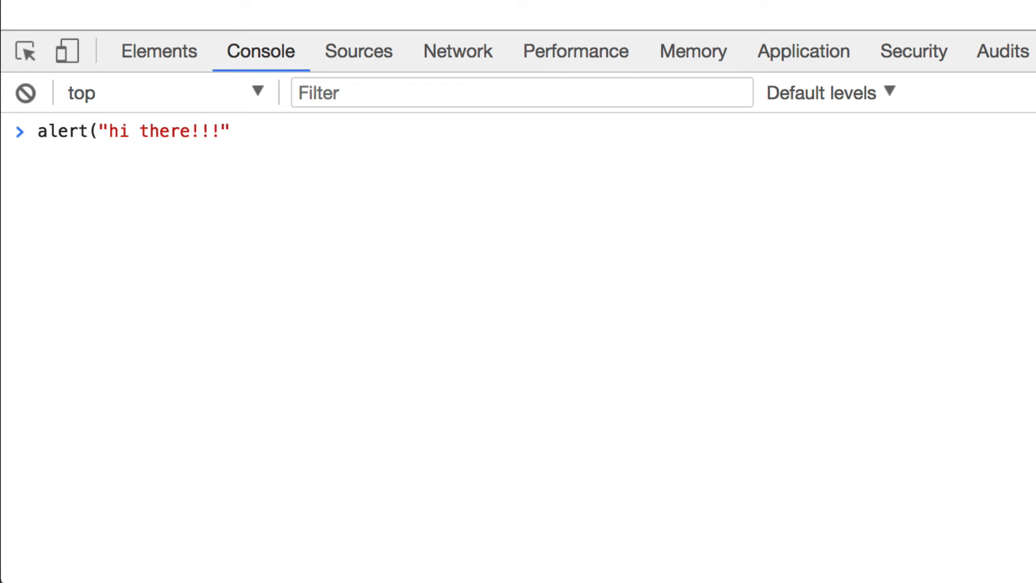
{"action": "type", "text": ")"}
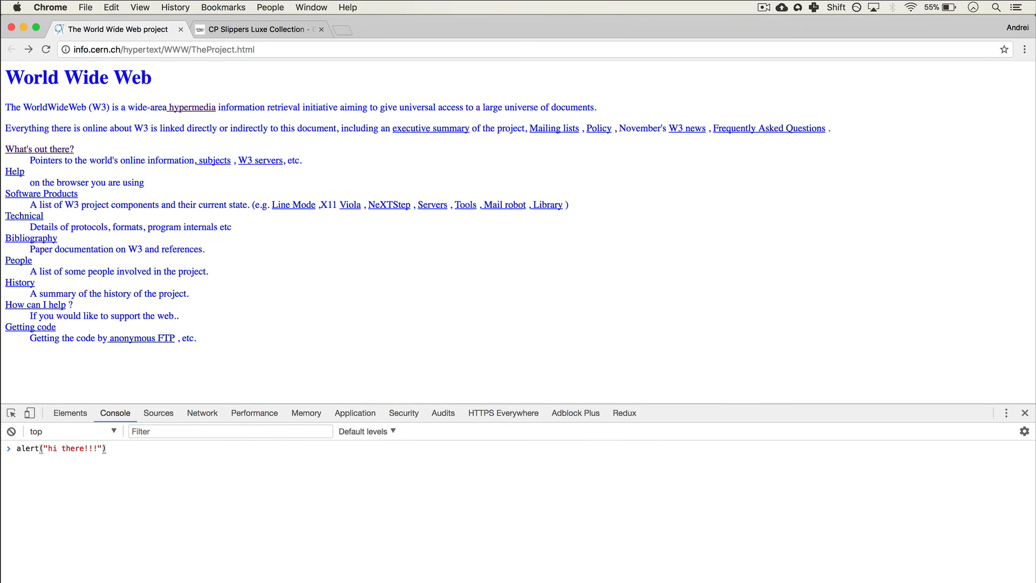
{"action": "key", "text": "Return"}
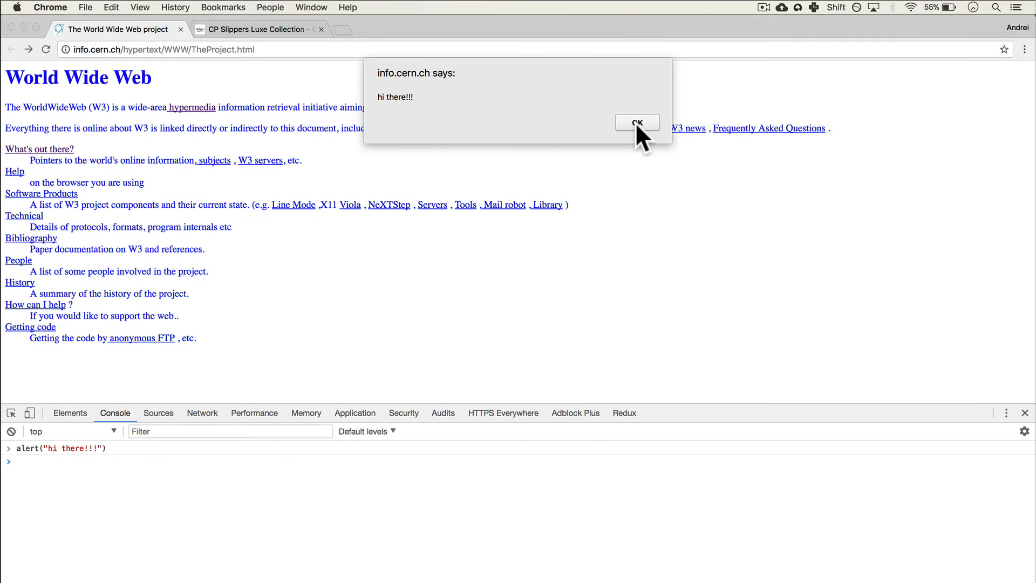
{"action": "left_click", "coordinate": [637, 123]}
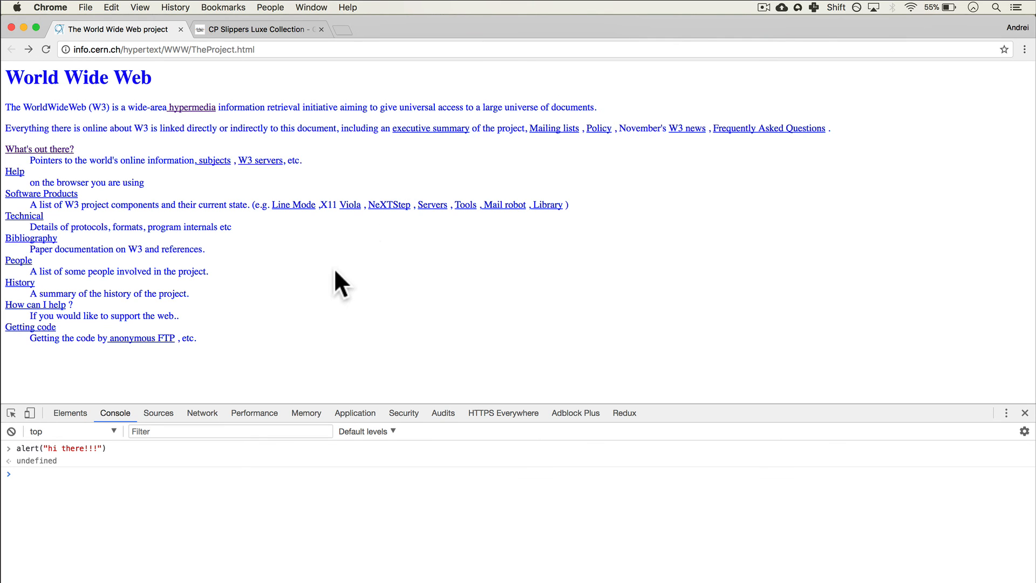
{"action": "mouse_move", "coordinate": [83, 284]}
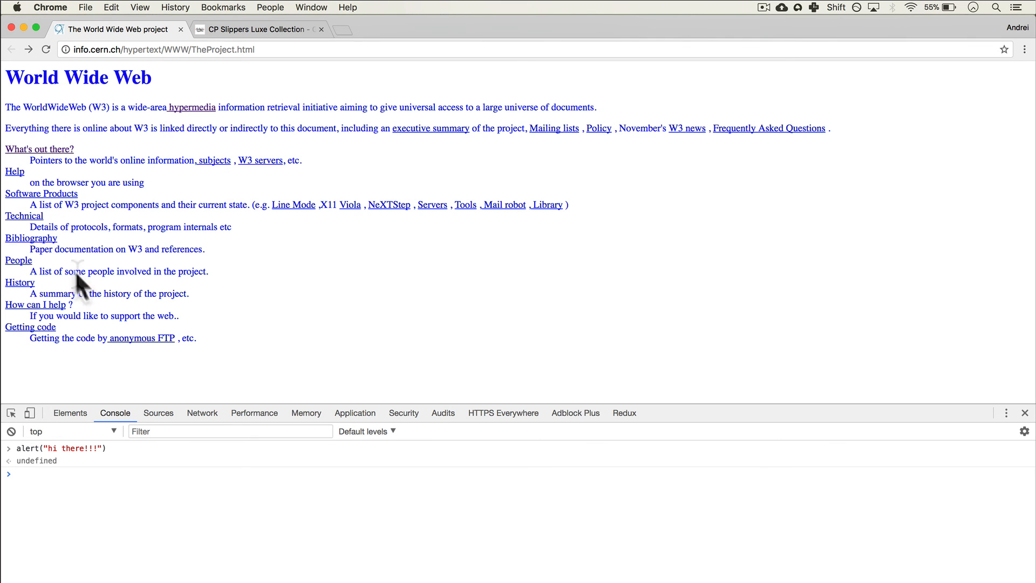
{"action": "mouse_move", "coordinate": [100, 128]}
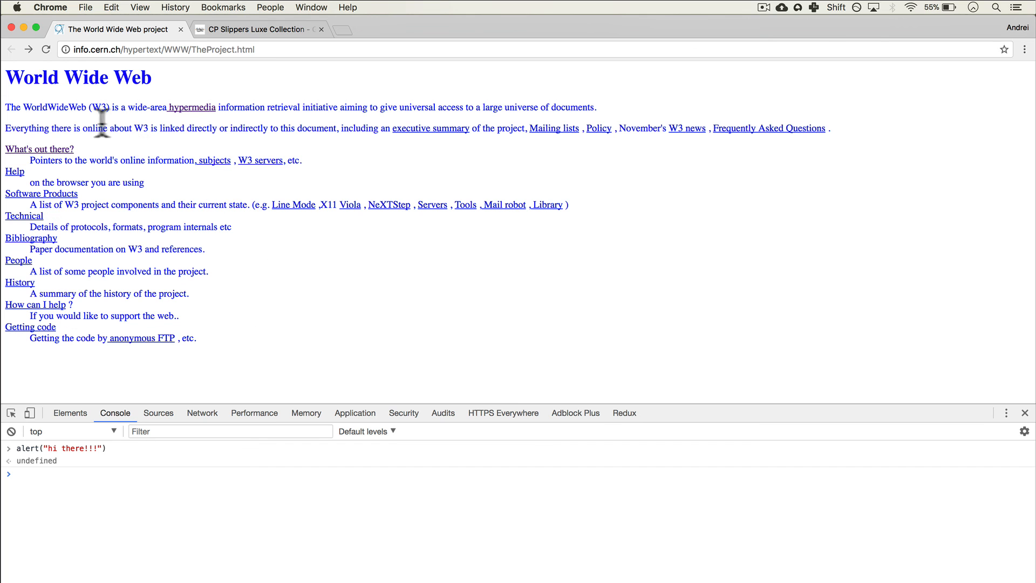
{"action": "left_click", "coordinate": [258, 29]}
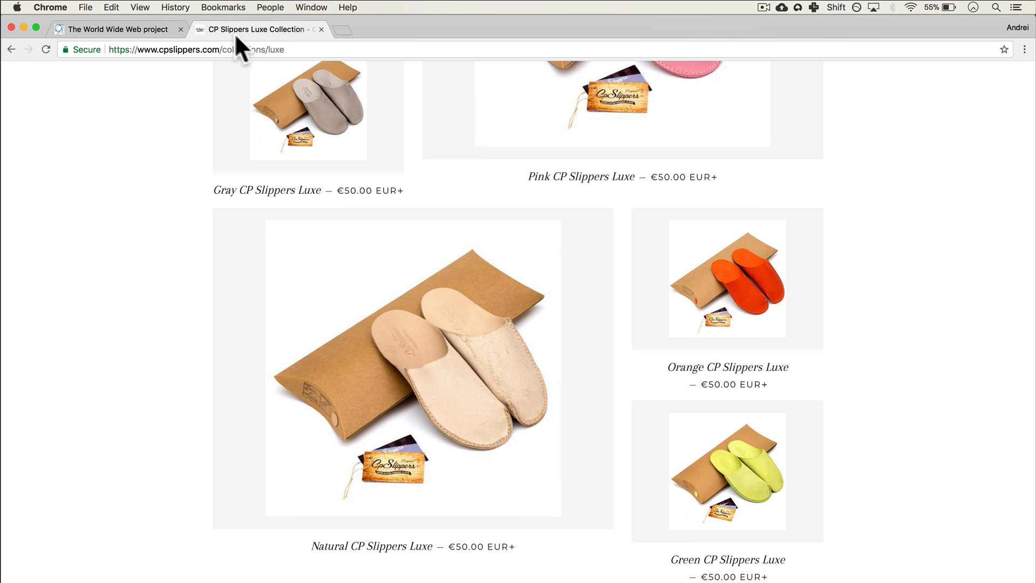
Go back from the Luxe collection to the CP Slippers homepage and scroll to its footer.
{"action": "scroll", "scroll_direction": "up", "scroll_amount": 3}
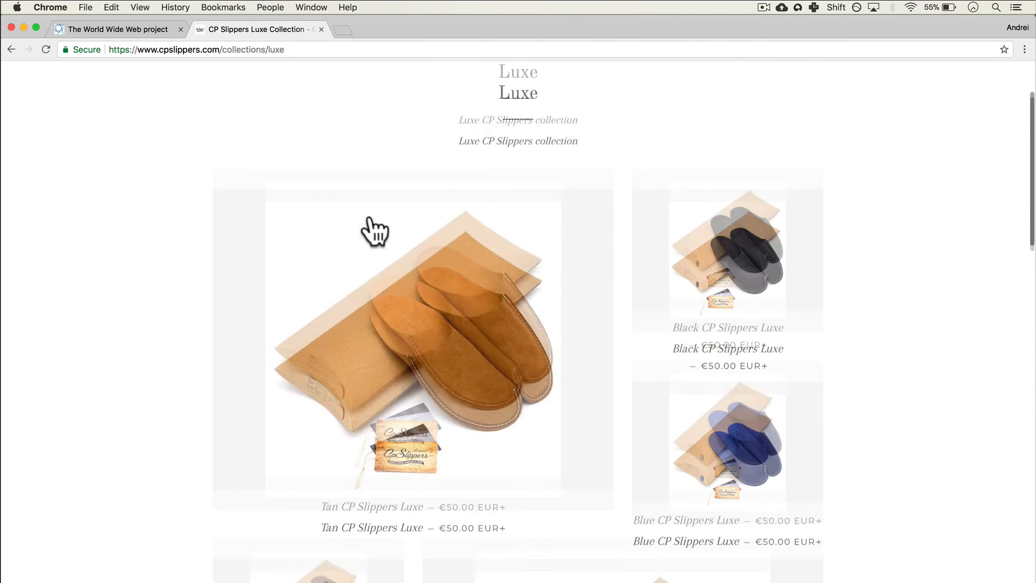
{"action": "scroll", "scroll_direction": "up", "scroll_amount": 3}
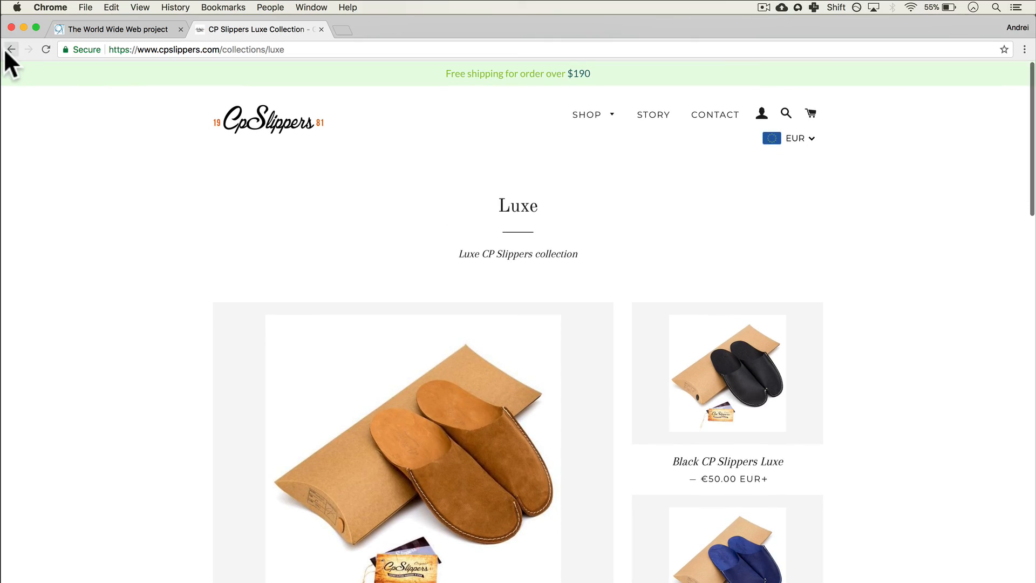
{"action": "left_click", "coordinate": [11, 49]}
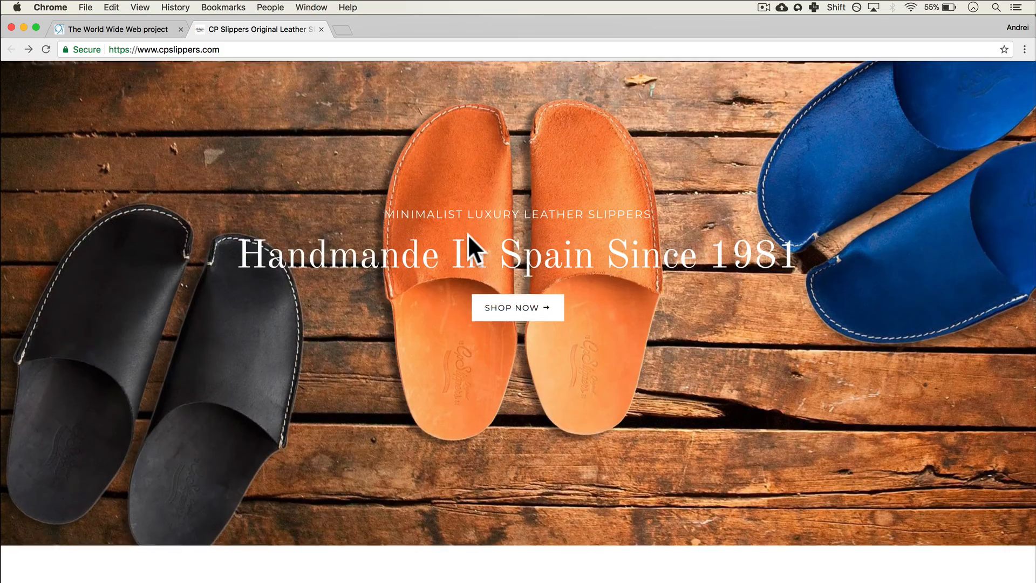
{"action": "scroll", "scroll_direction": "down", "scroll_amount": 3}
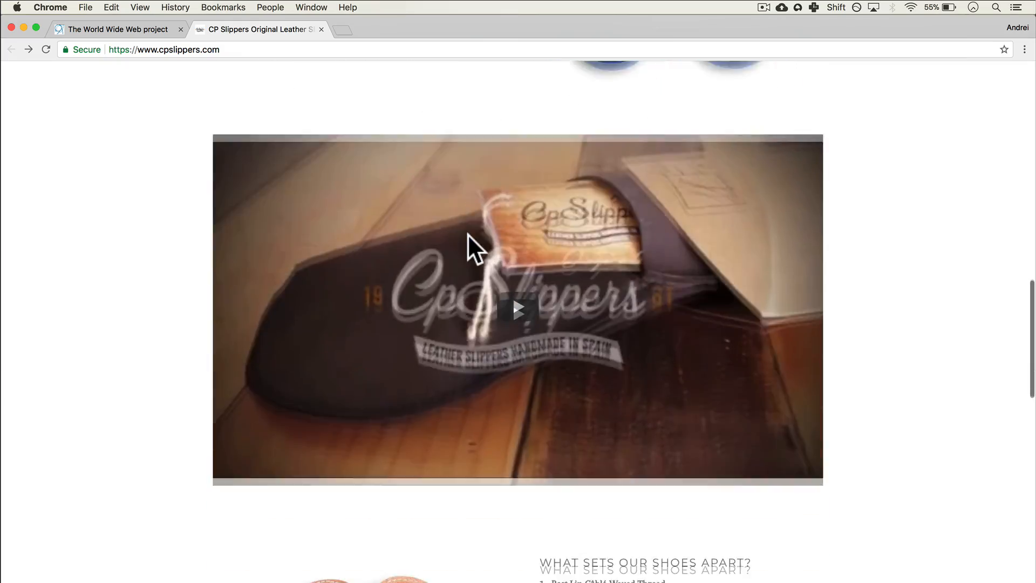
{"action": "scroll", "scroll_direction": "down", "scroll_amount": 3}
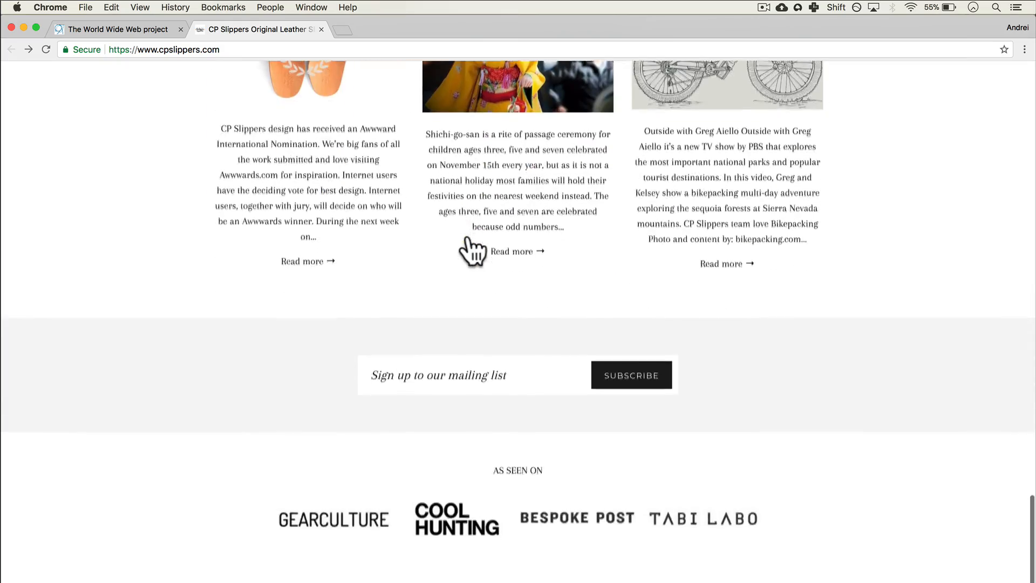
{"action": "scroll", "scroll_direction": "down", "scroll_amount": 3}
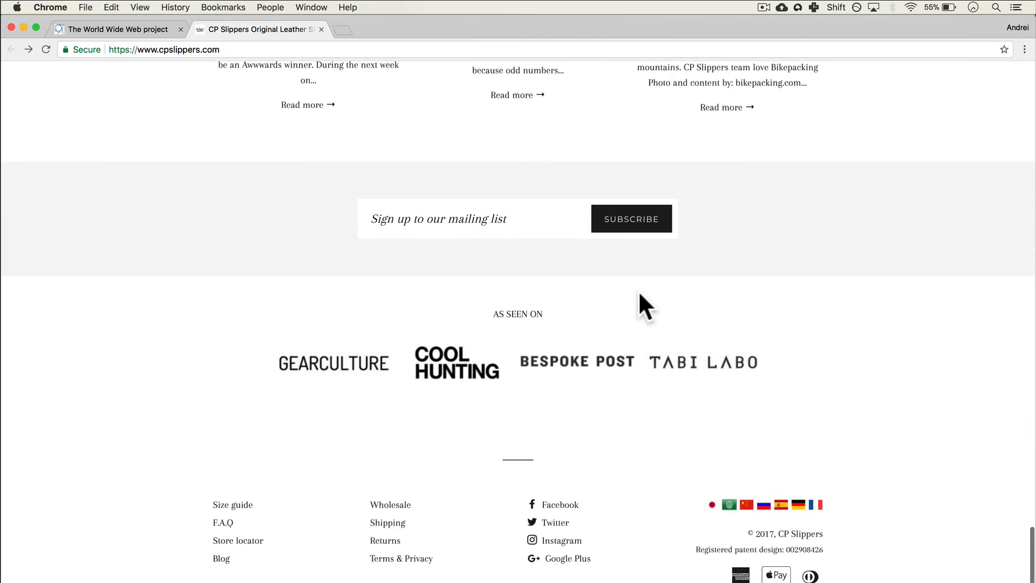